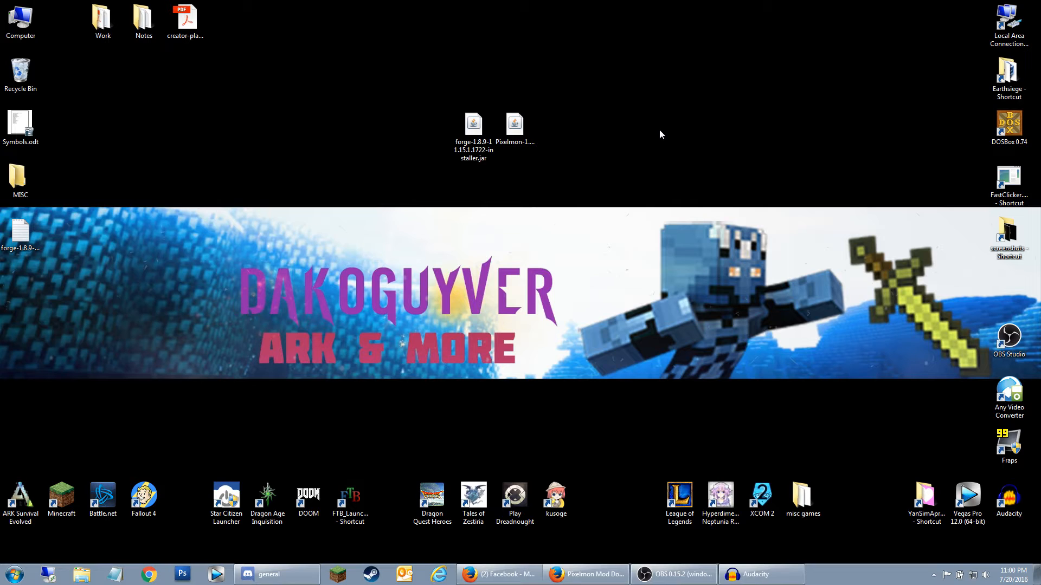
# Step: Show Firefox's Minecraft Forge 1.8.9 page and review the Recommended 1.8.9-11.15.1.1722 installer
pyautogui.click(473, 123)
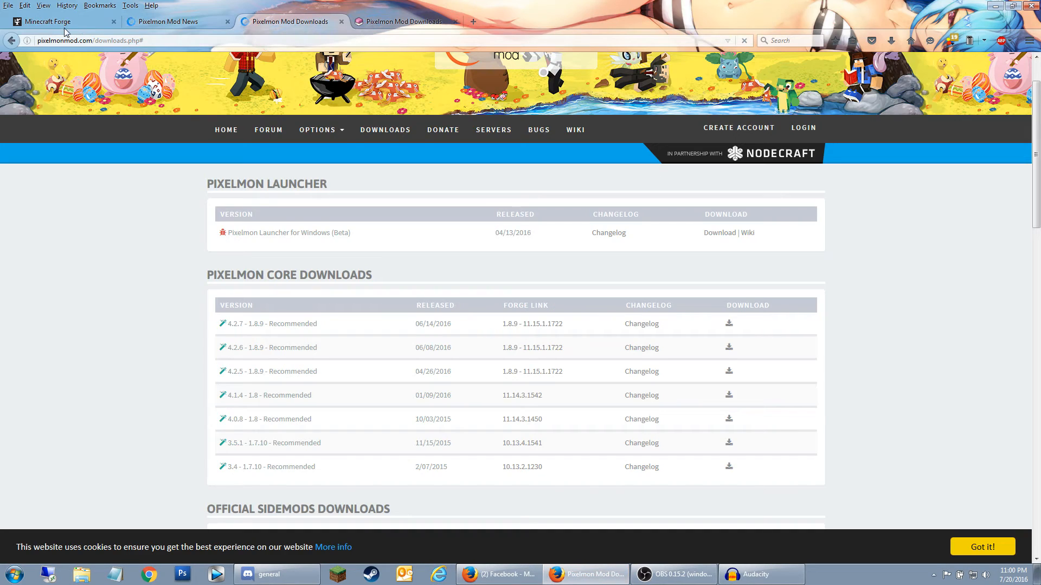
pyautogui.click(48, 22)
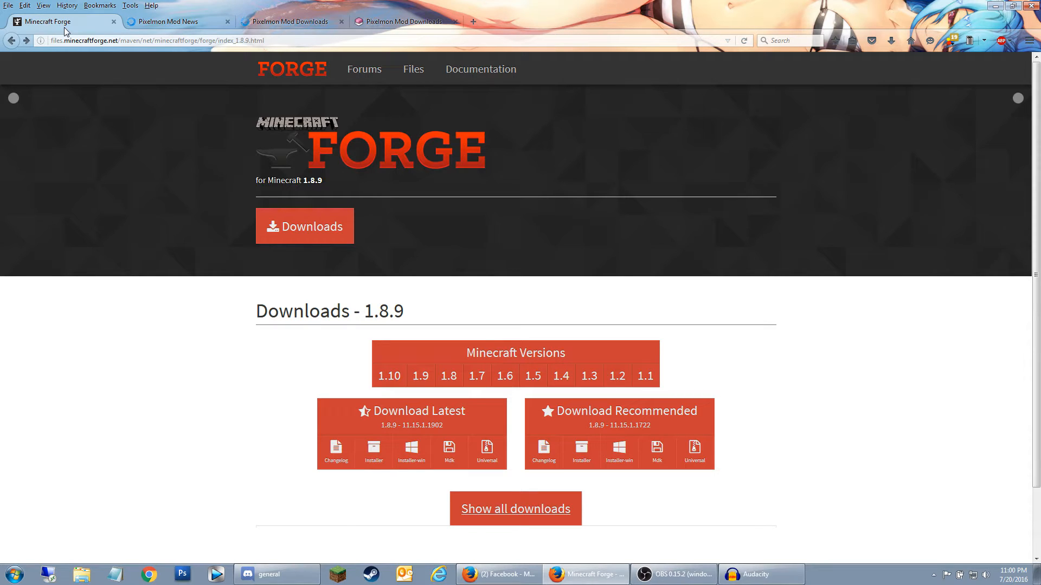
pyautogui.moveTo(321, 142)
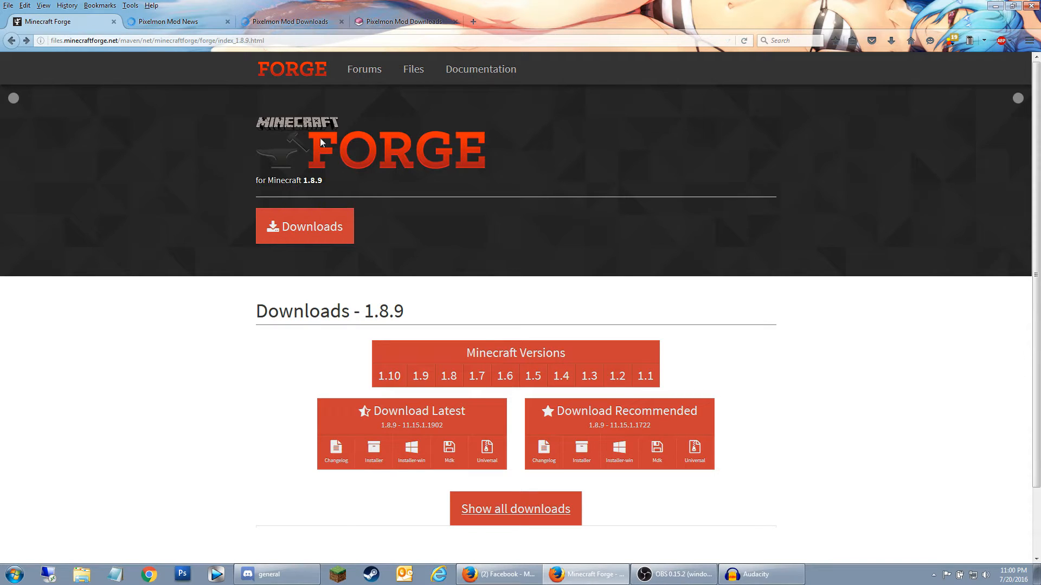
pyautogui.doubleClick(383, 311)
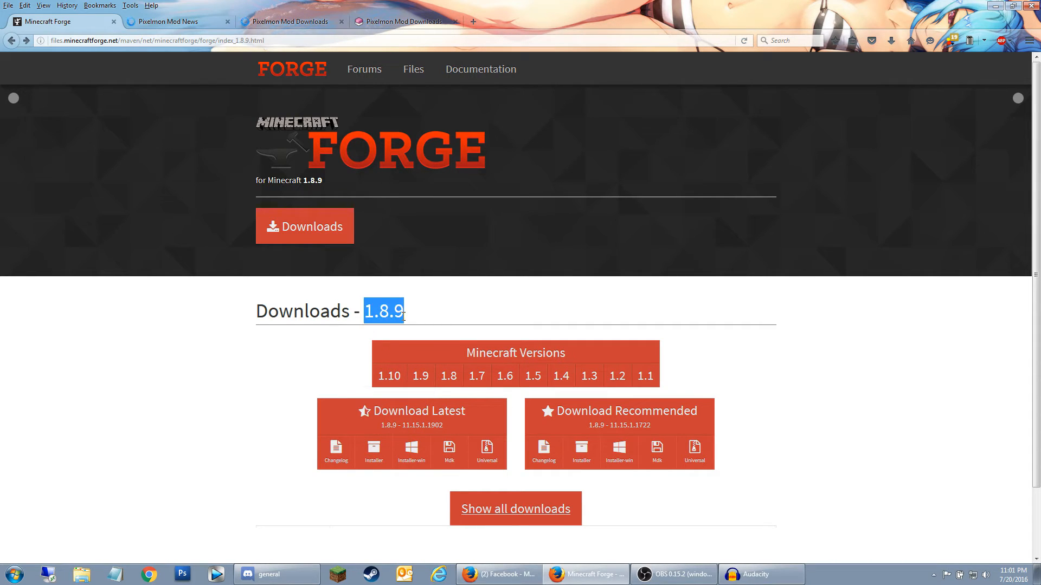
pyautogui.click(486, 281)
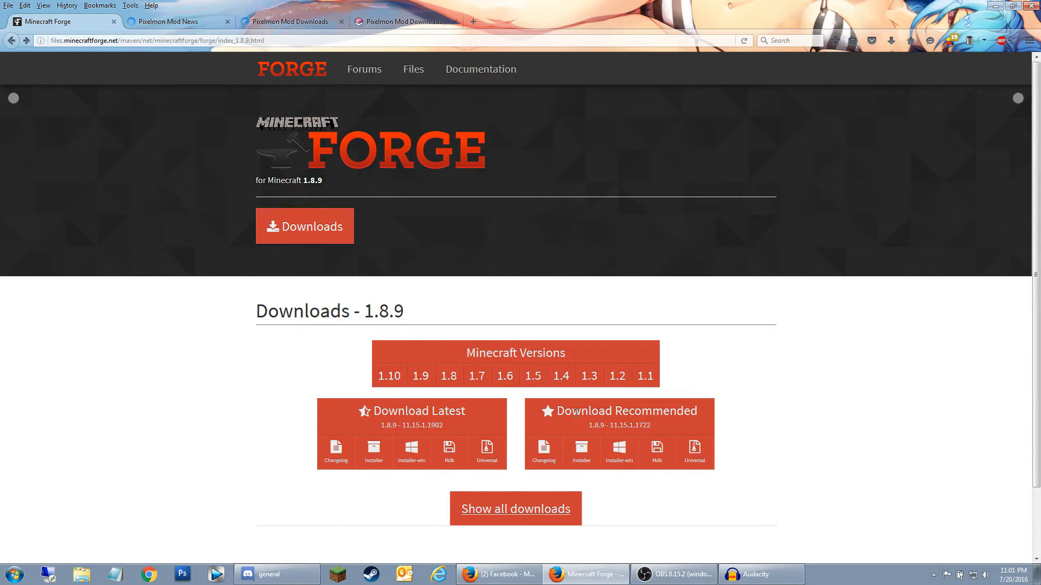
pyautogui.moveTo(583, 411); pyautogui.dragTo(687, 411)
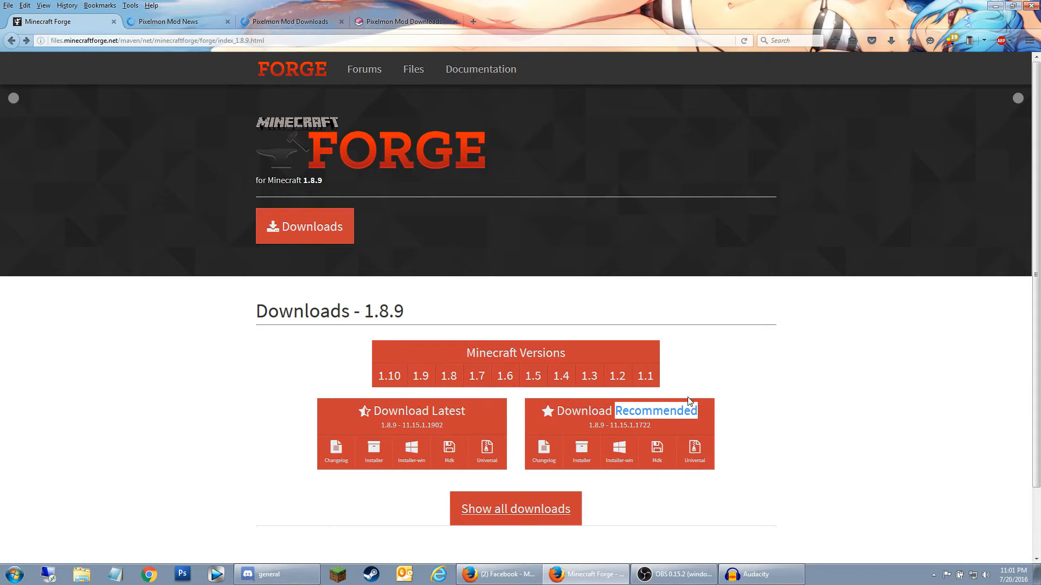
pyautogui.moveTo(479, 414)
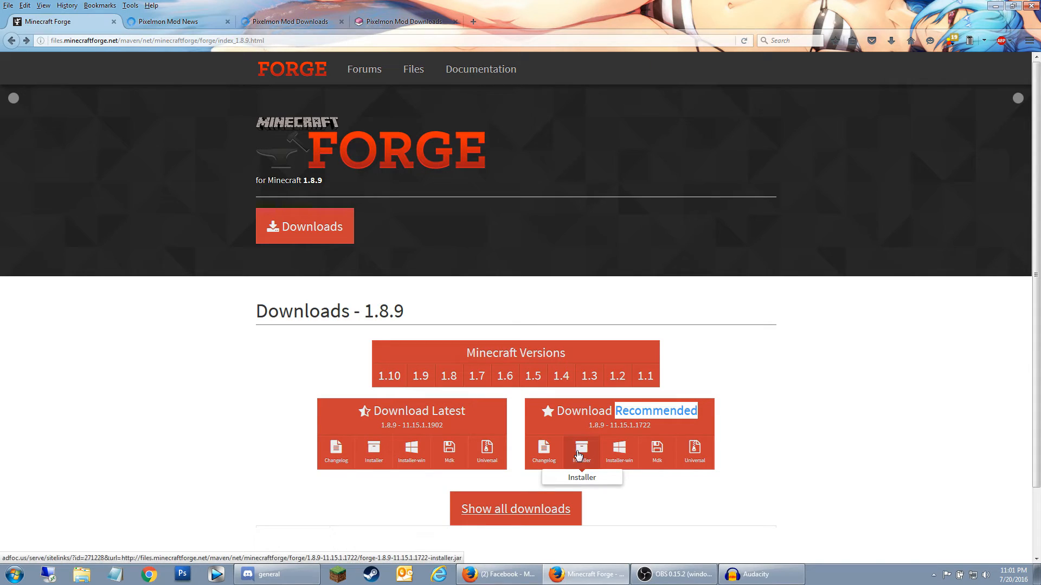
pyautogui.moveTo(614, 454)
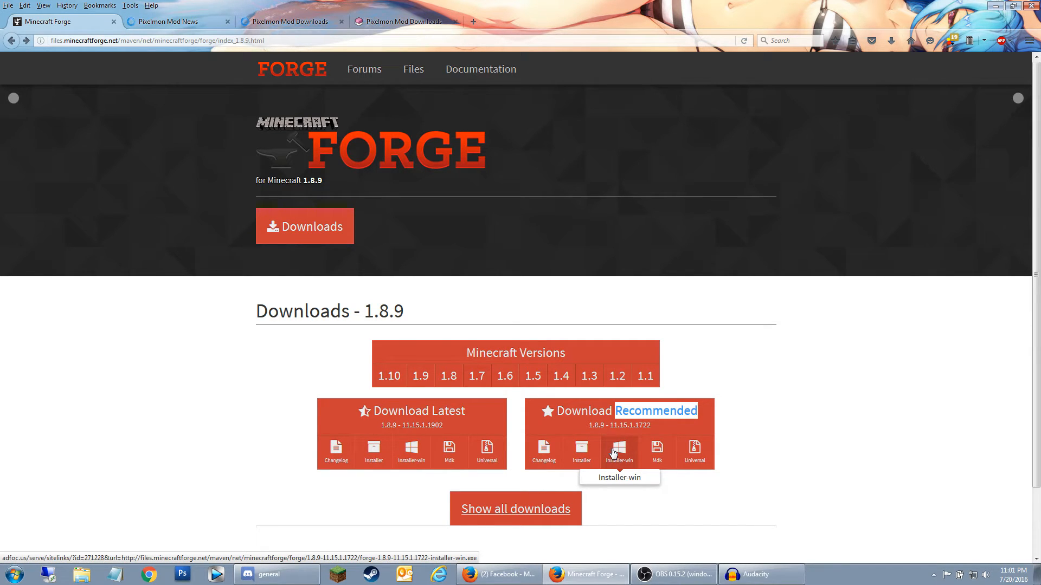
pyautogui.moveTo(581, 450)
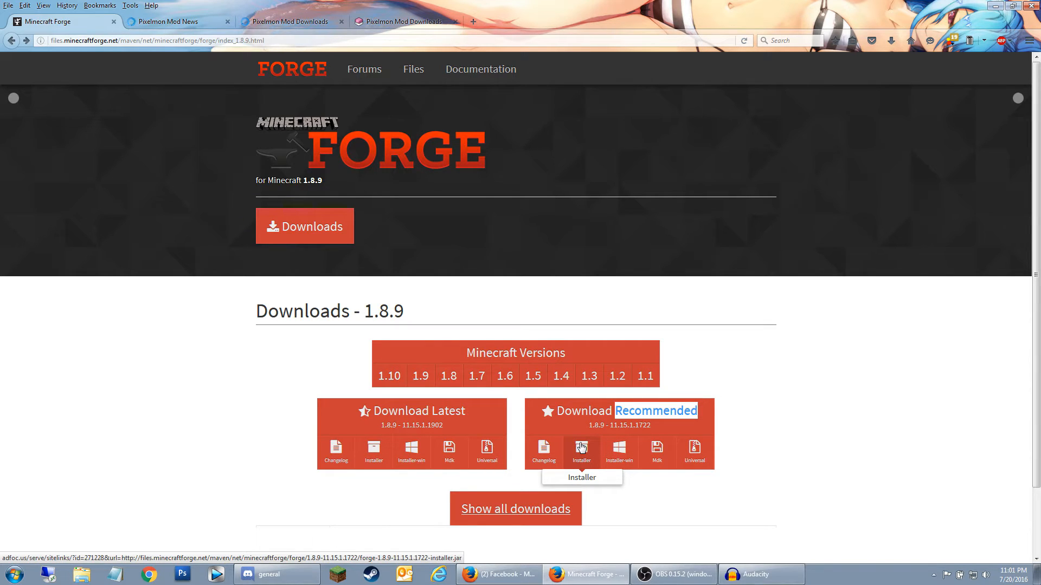
pyautogui.moveTo(694, 343)
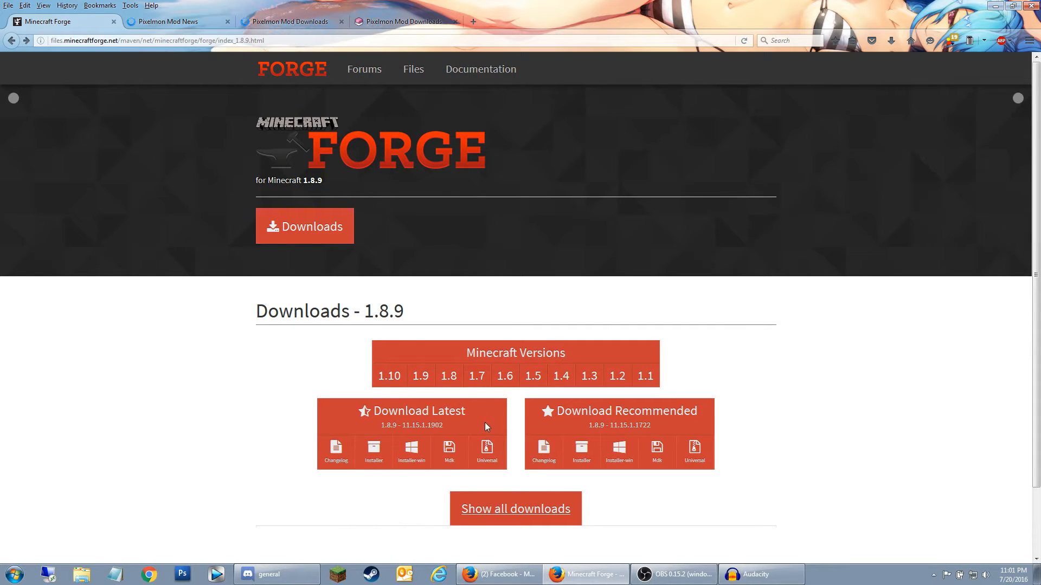
# Step: Switch between the Pixelmon and Forge download pages, then minimize Firefox to the desktop
pyautogui.click(169, 22)
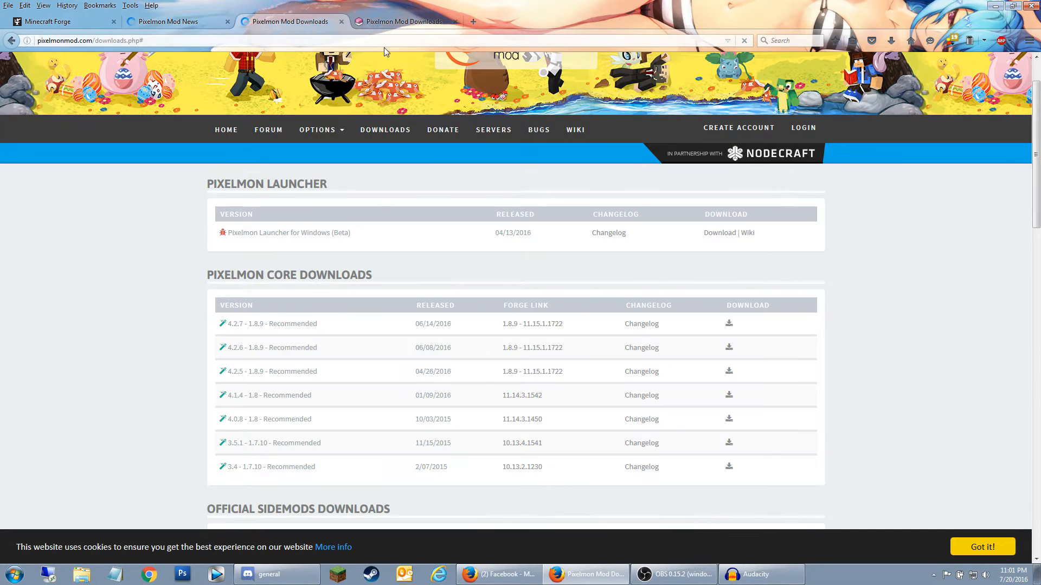
pyautogui.moveTo(458, 319)
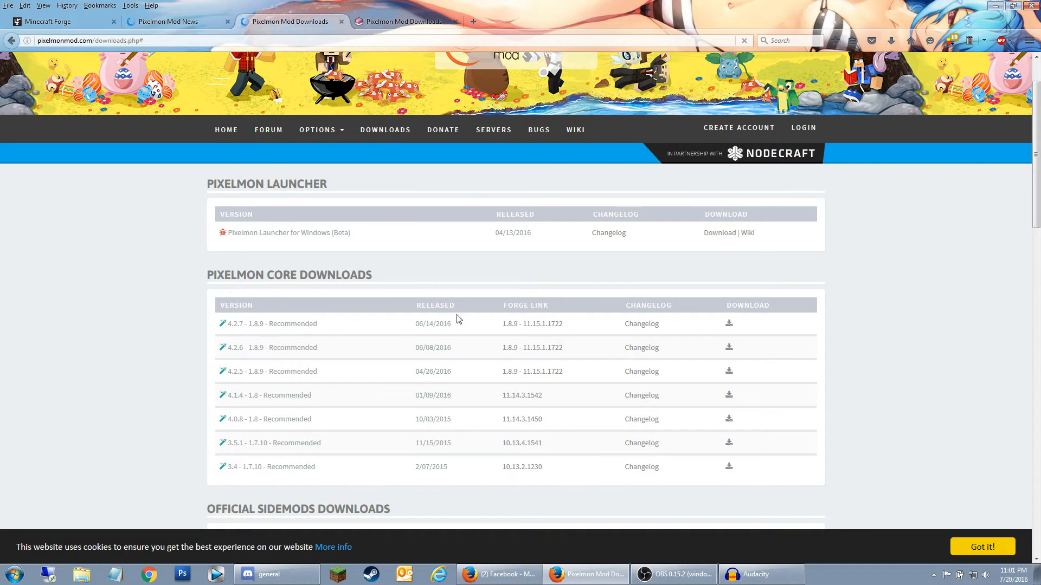
pyautogui.moveTo(525, 342)
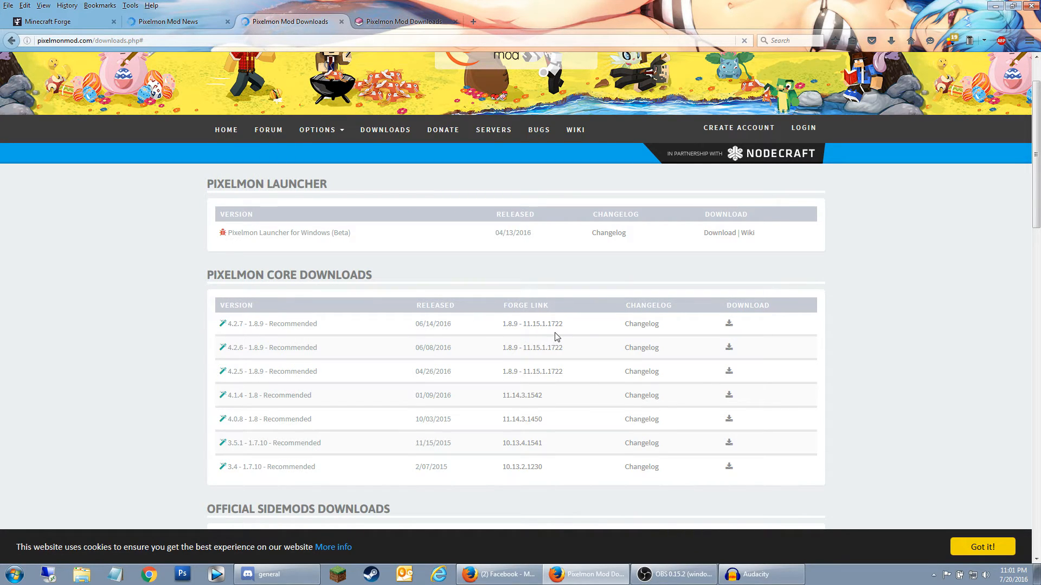
pyautogui.click(532, 323)
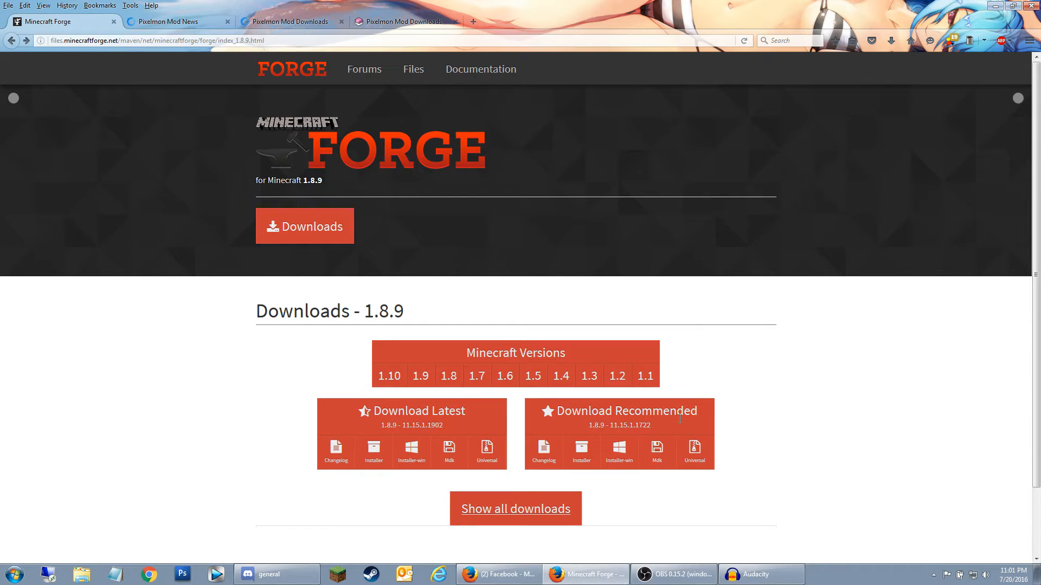
pyautogui.moveTo(611, 425)
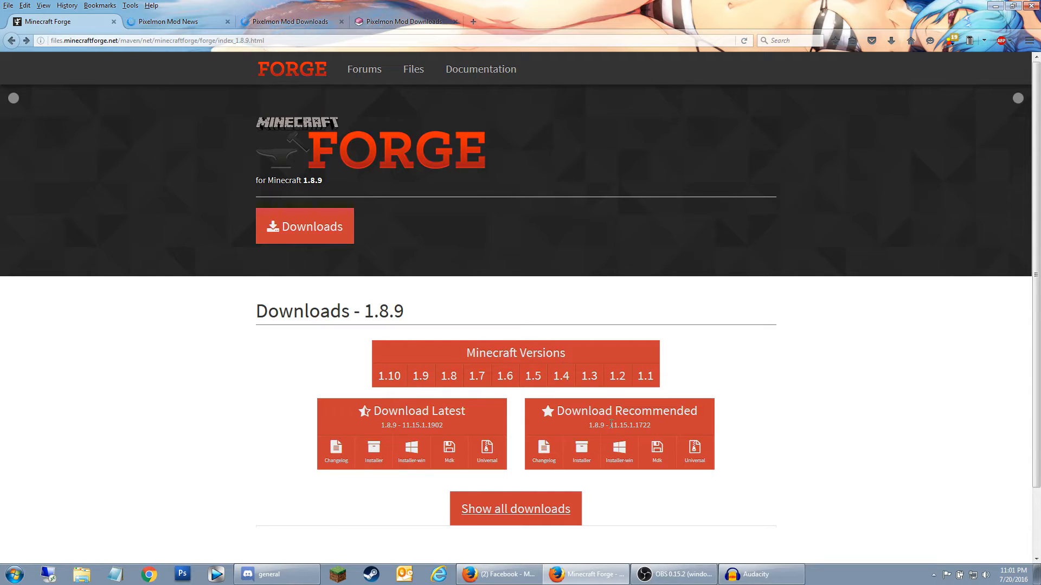
pyautogui.moveTo(779, 408)
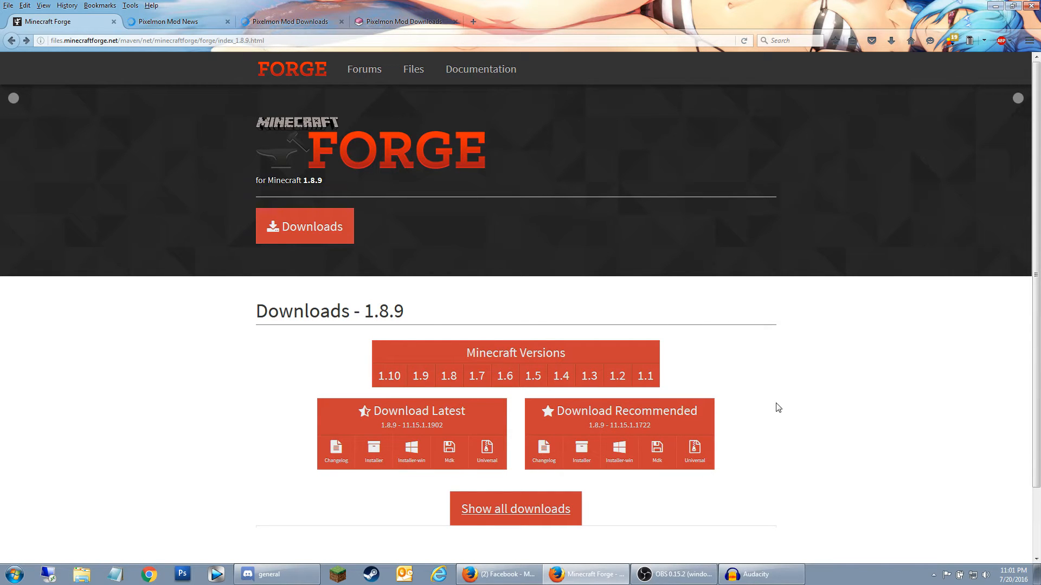
pyautogui.click(288, 21)
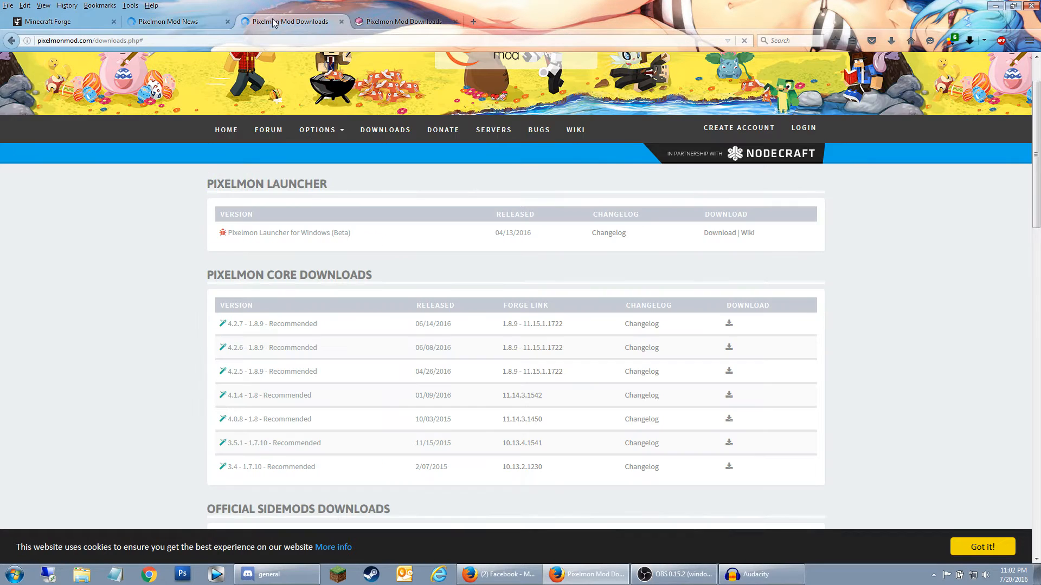
pyautogui.moveTo(562, 333)
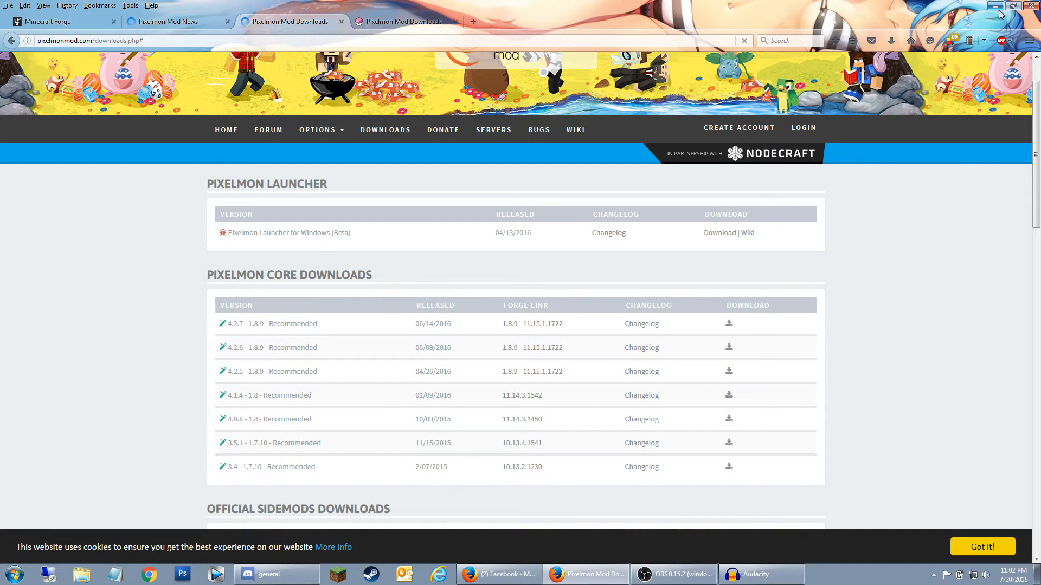
pyautogui.click(995, 5)
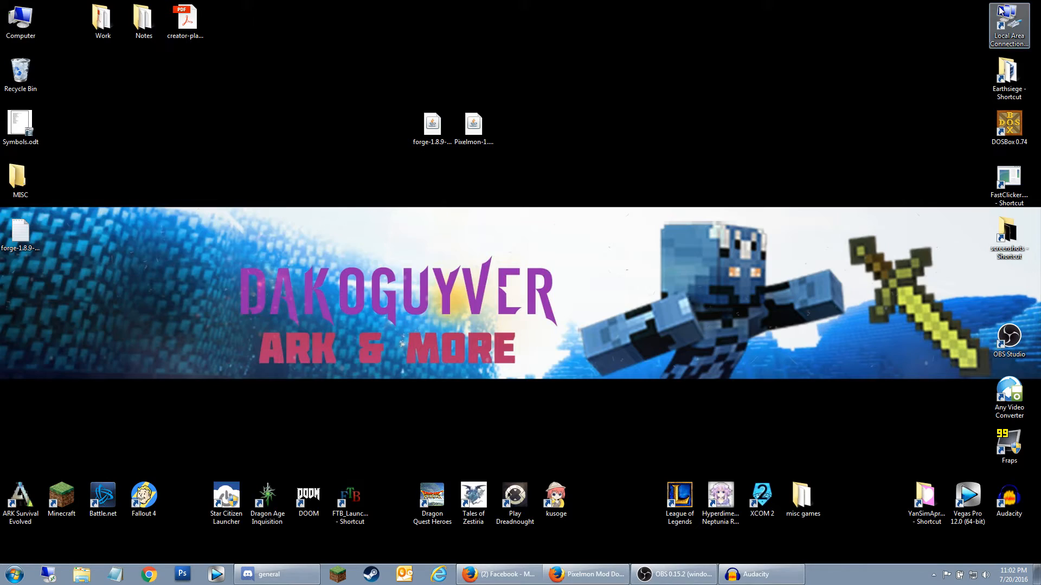
# Step: Run the Forge 1.8.9-11.15.1.1722 installer jar from the desktop with Install client
pyautogui.click(432, 123)
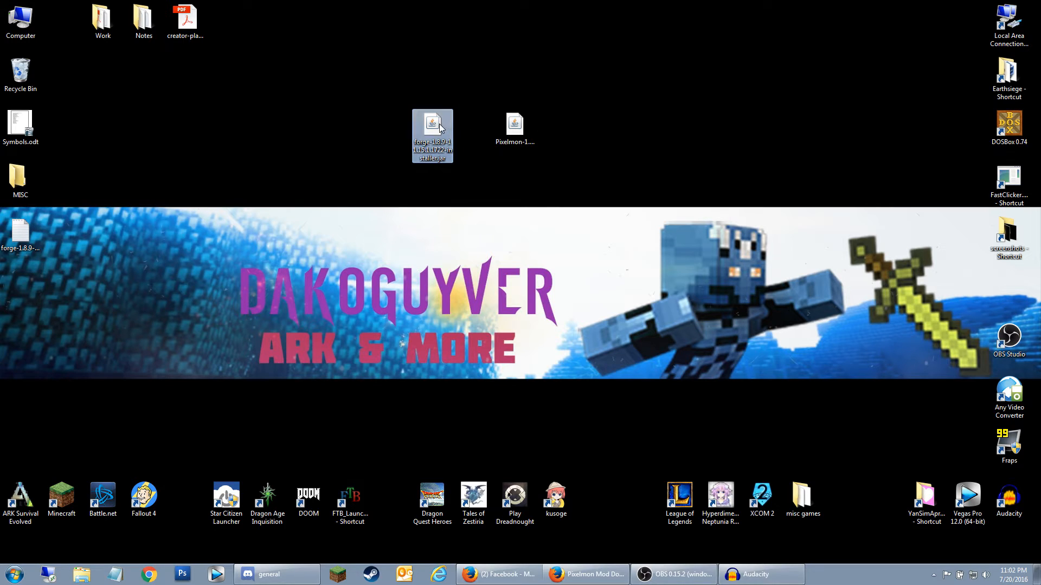
pyautogui.doubleClick(432, 124)
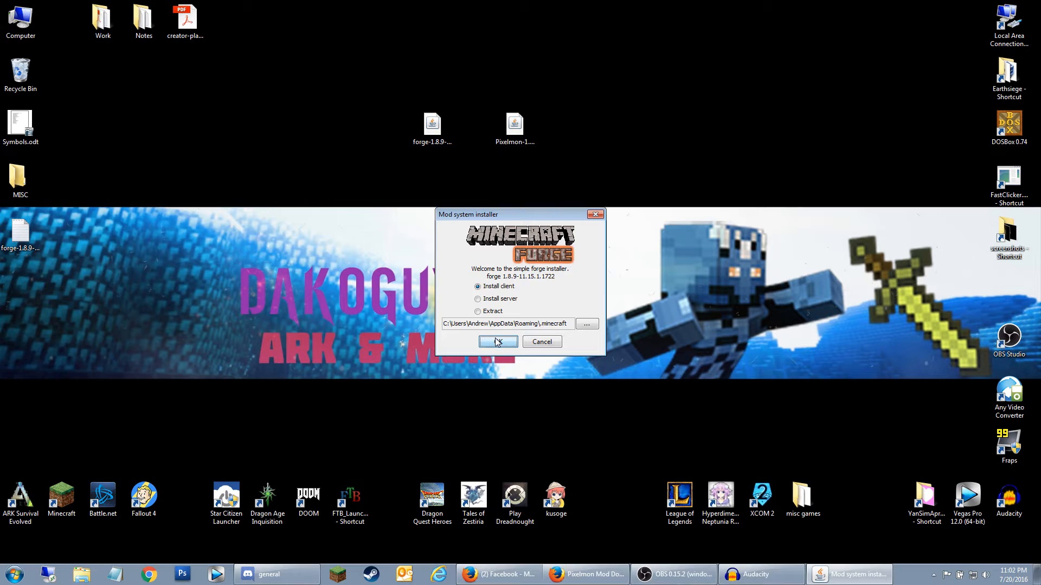
pyautogui.click(498, 341)
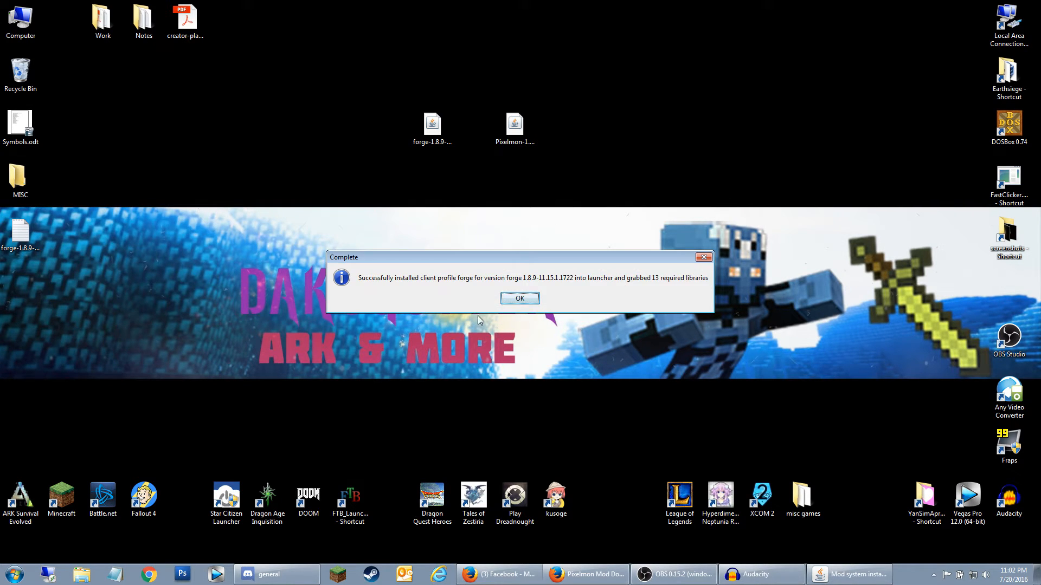
# Step: Dismiss the install notice, pick the forge profile and launch Minecraft 1.8.9 with Forge
pyautogui.click(519, 299)
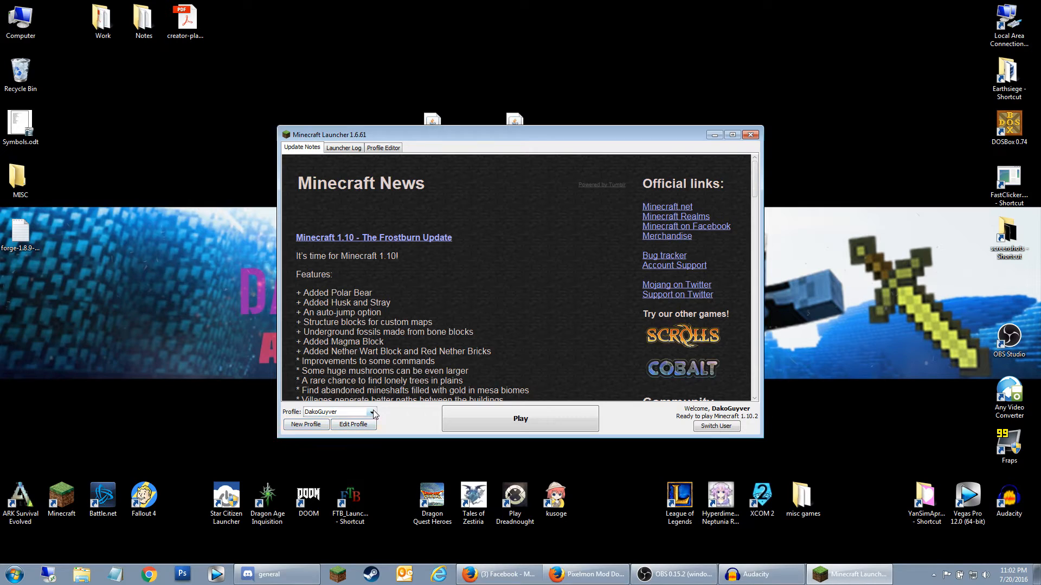
pyautogui.click(376, 412)
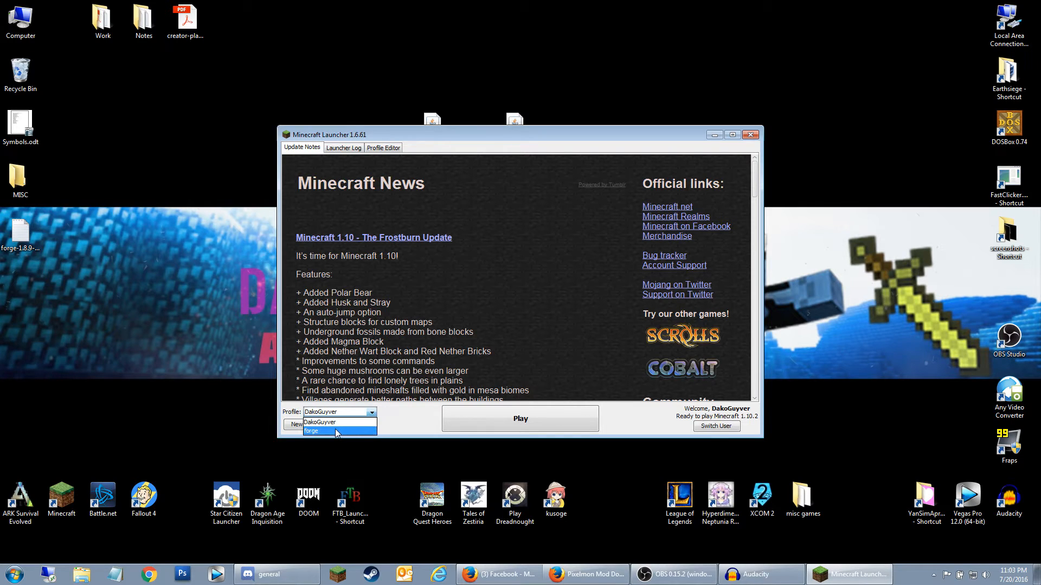
pyautogui.click(329, 431)
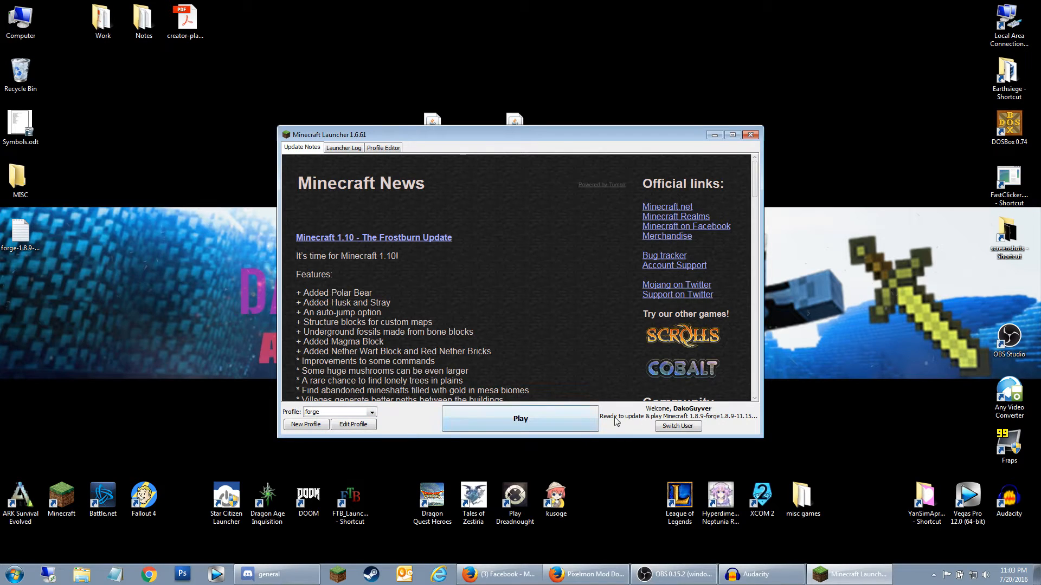
pyautogui.moveTo(714, 443)
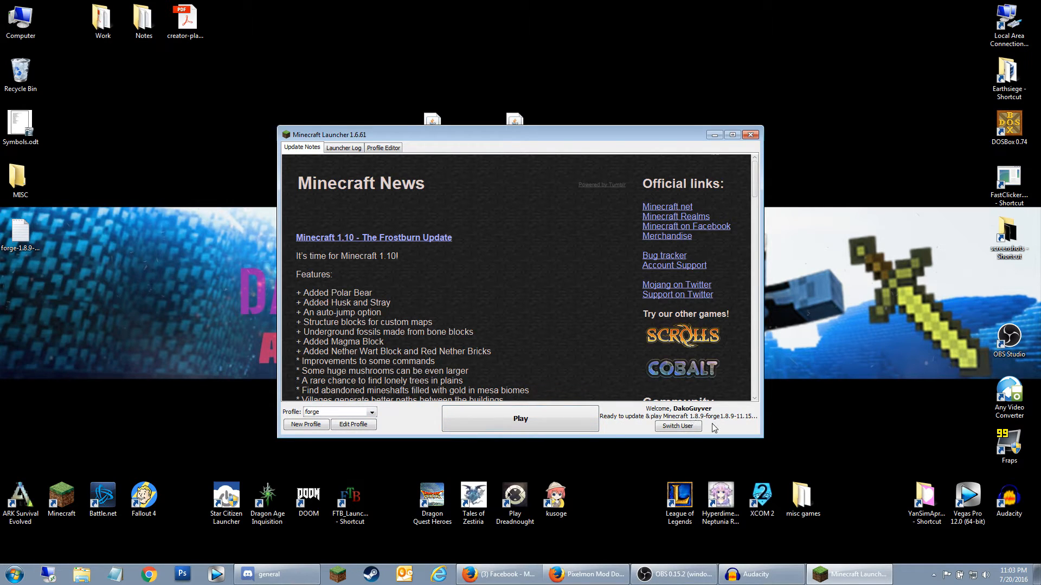
pyautogui.moveTo(569, 395)
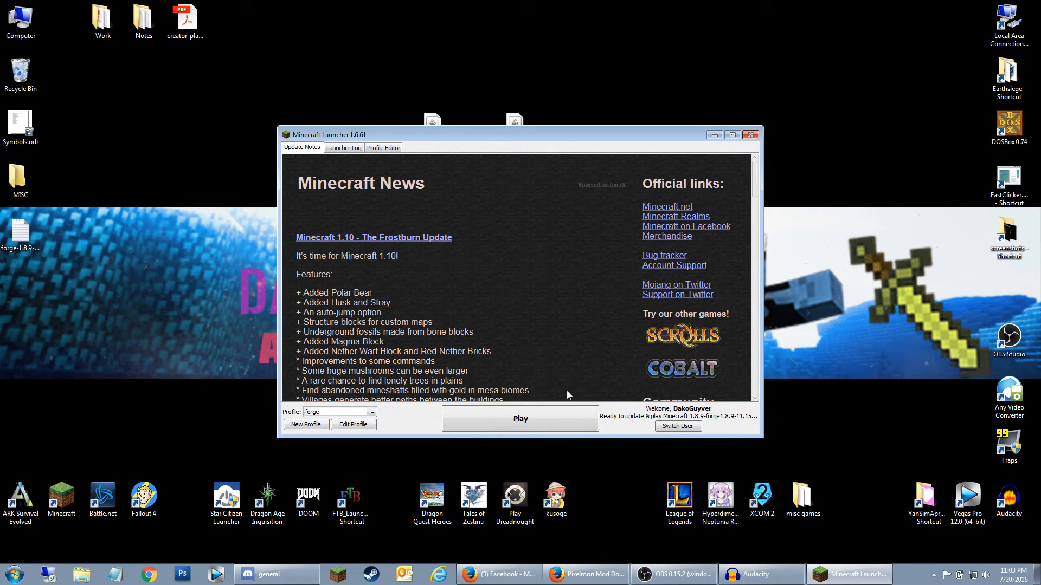
pyautogui.click(520, 418)
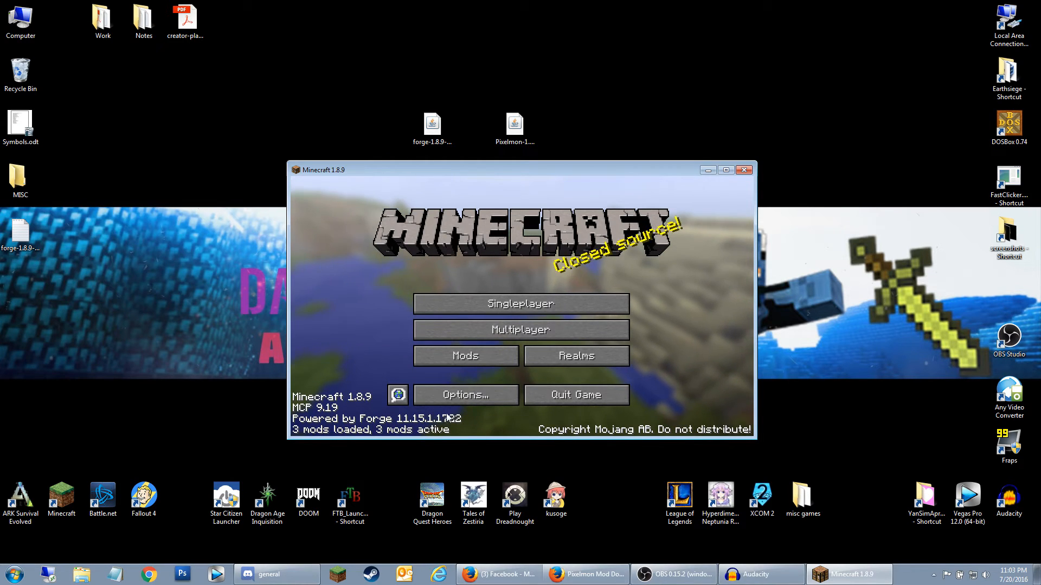
pyautogui.moveTo(390, 414)
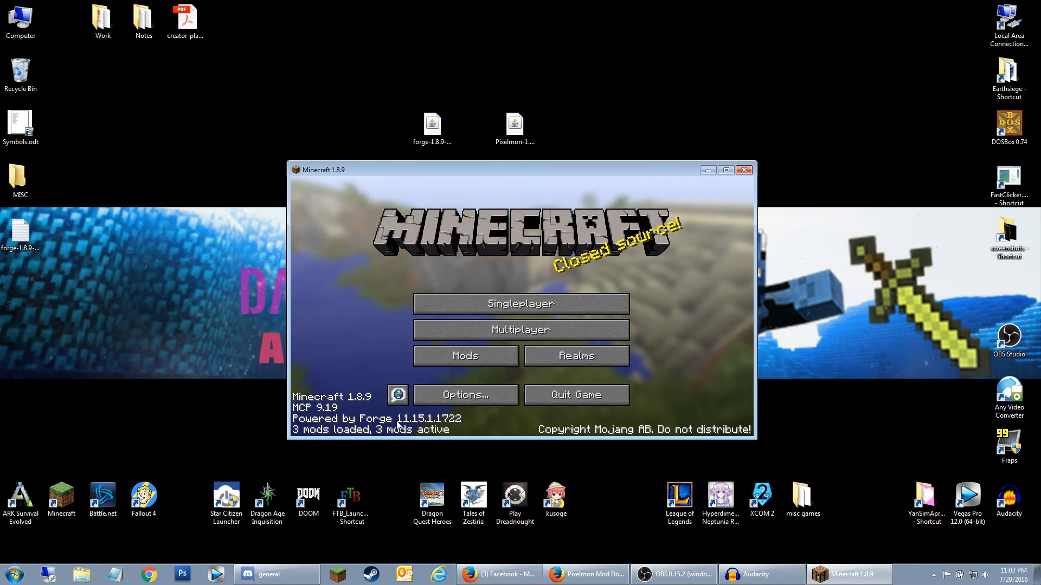
pyautogui.moveTo(459, 434)
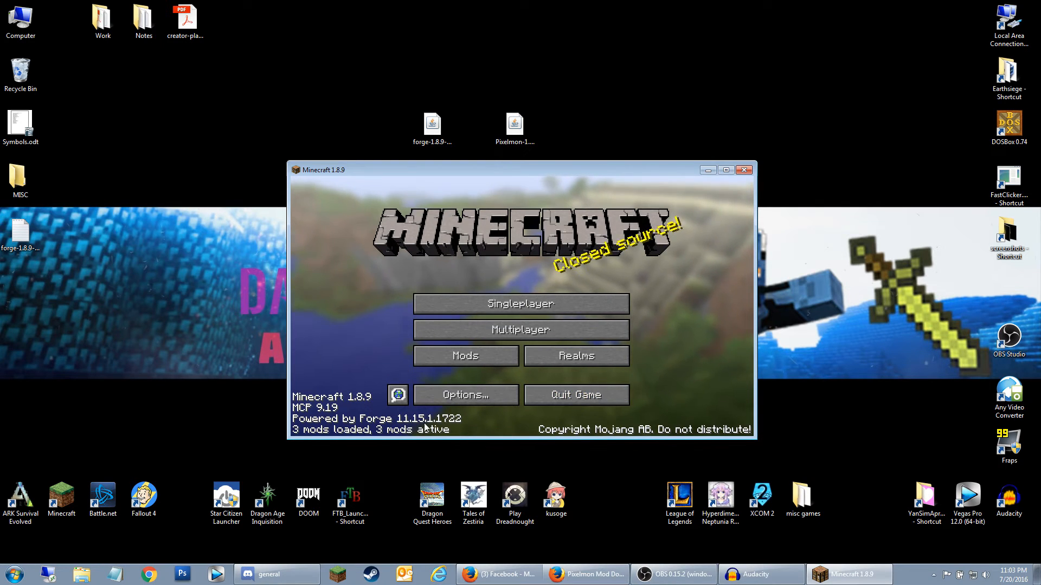
pyautogui.moveTo(584, 400)
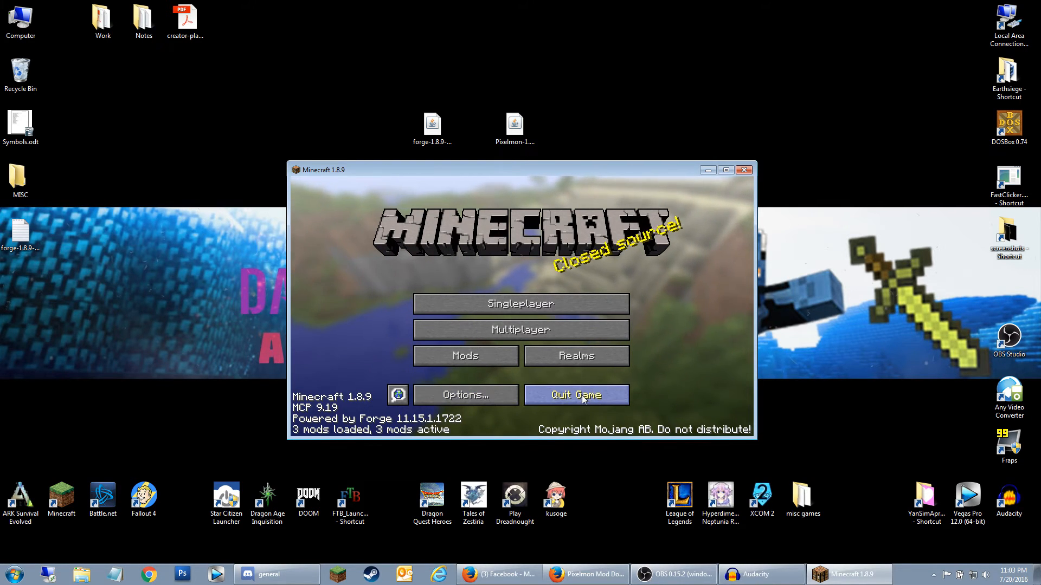
# Step: Quit Minecraft and open the Run dialog, entering %appdata% in the Open field
pyautogui.click(576, 395)
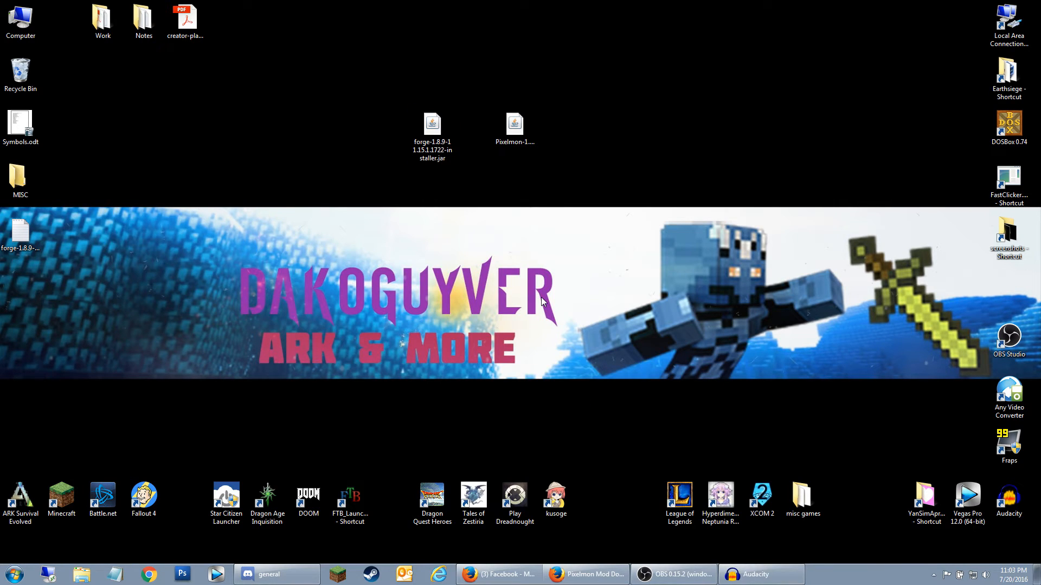
pyautogui.press('Win+R')
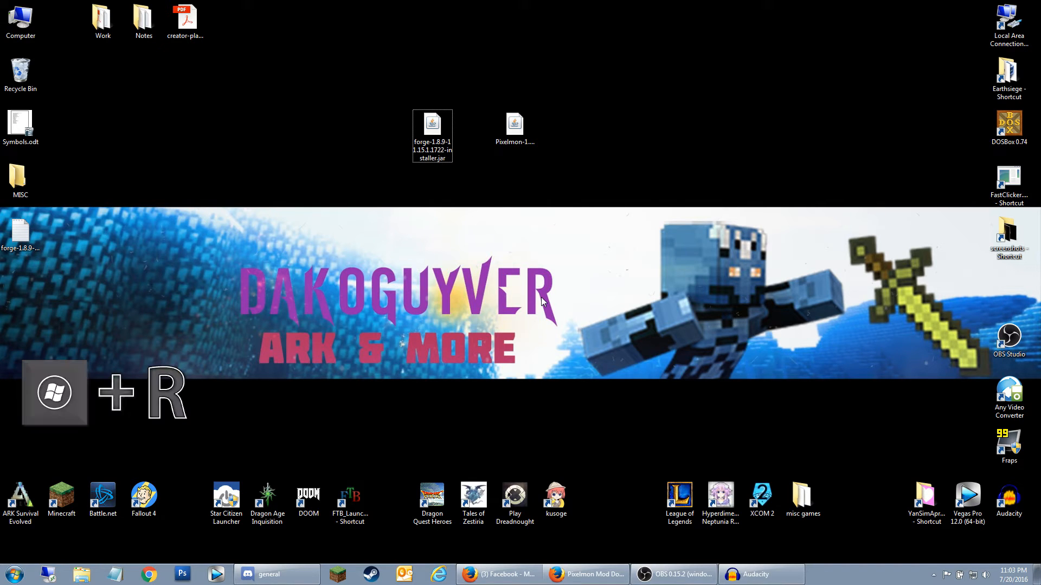
pyautogui.press('Win+R')
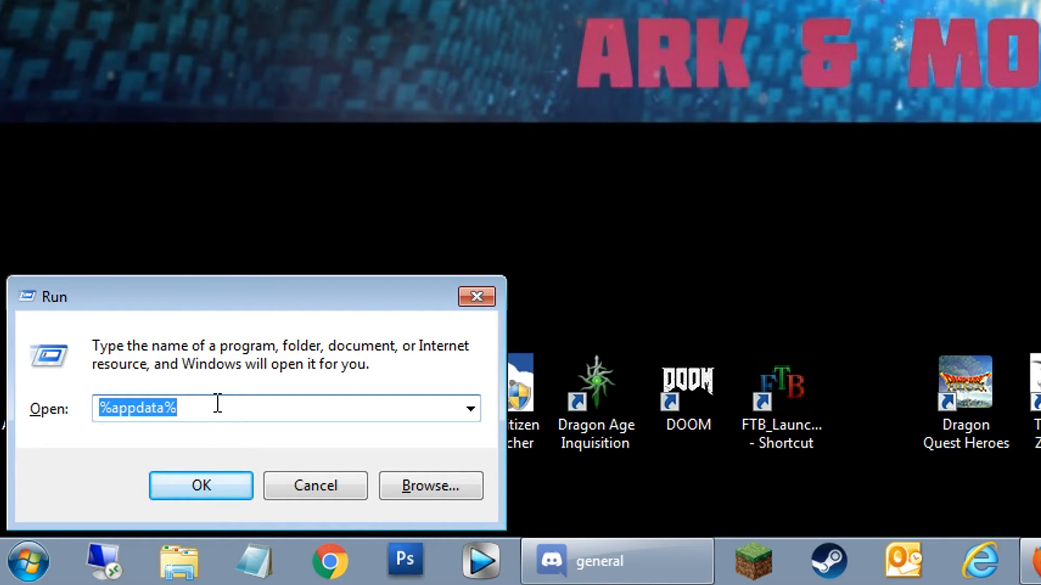
pyautogui.click(137, 409)
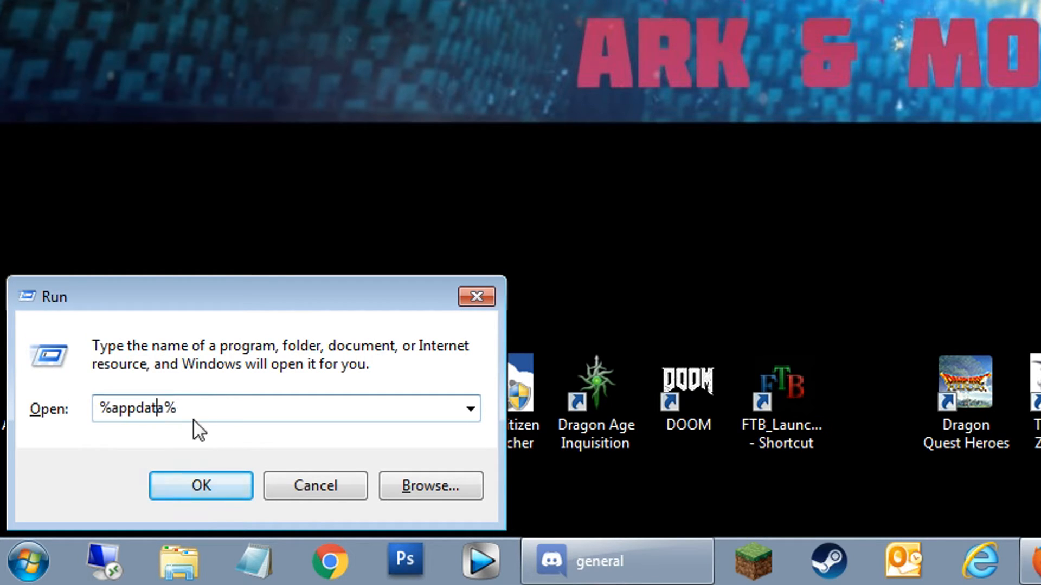
# Step: Open %appdata% from Run and go into the .minecraft folder under AppData\Roaming
pyautogui.click(201, 485)
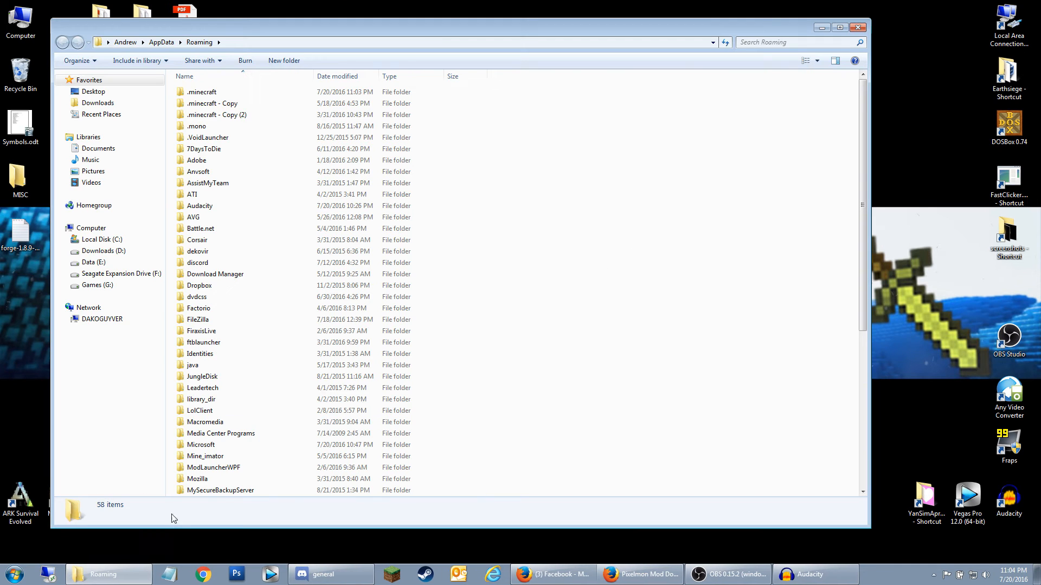
pyautogui.moveTo(178, 58)
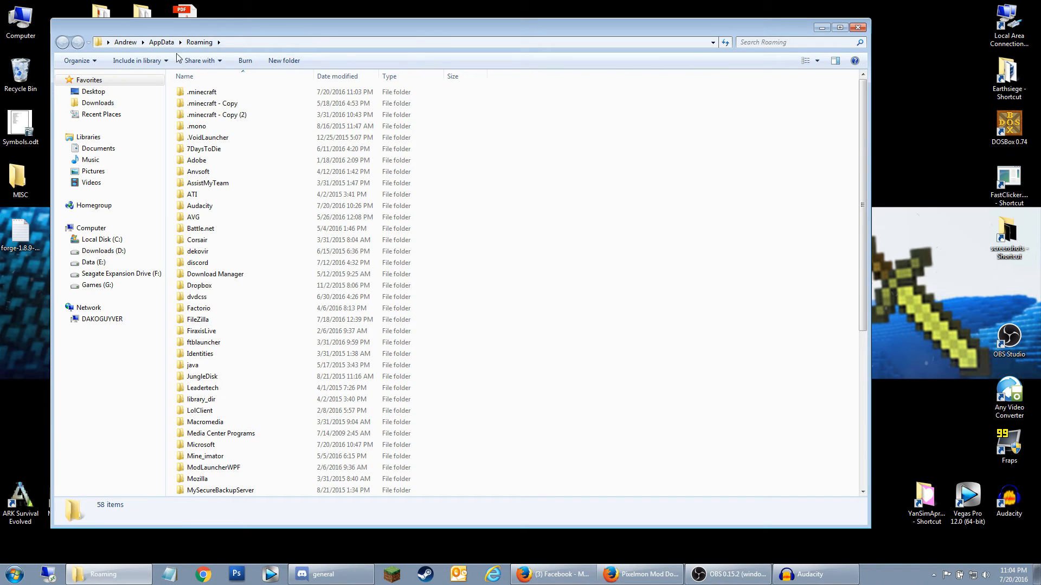
pyautogui.click(202, 92)
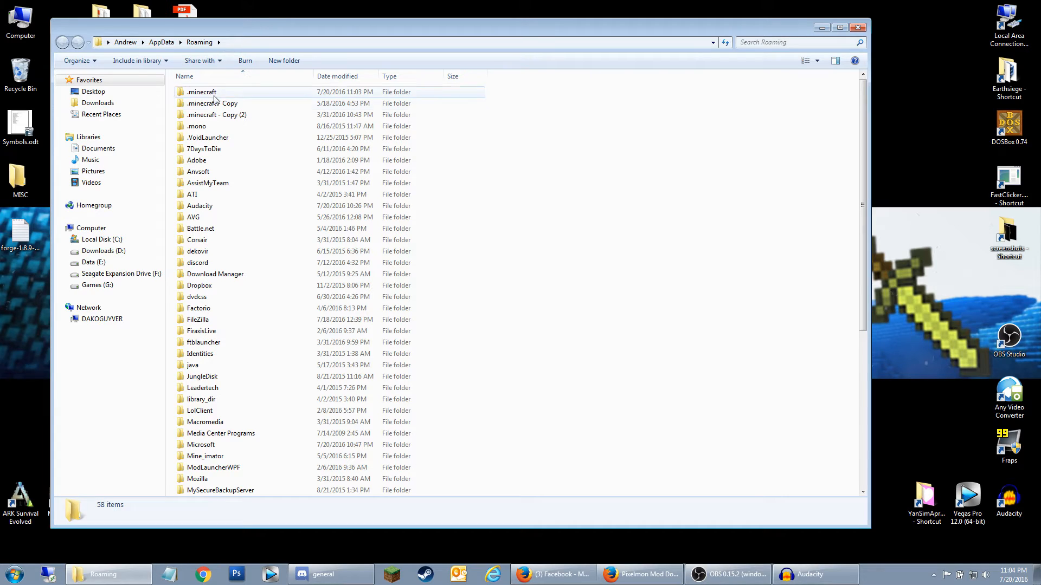
pyautogui.moveTo(225, 91)
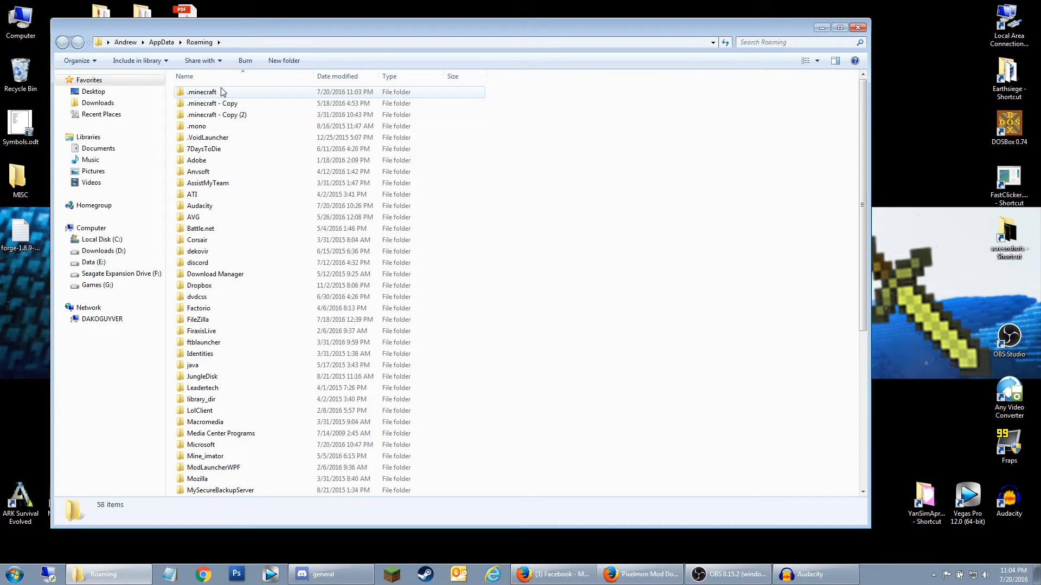
pyautogui.doubleClick(201, 92)
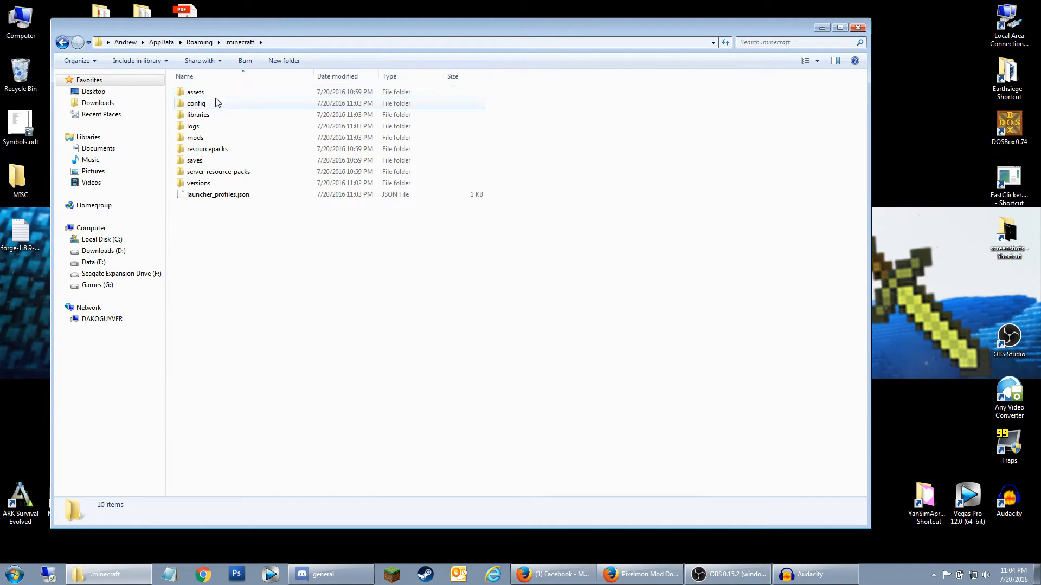
pyautogui.doubleClick(196, 137)
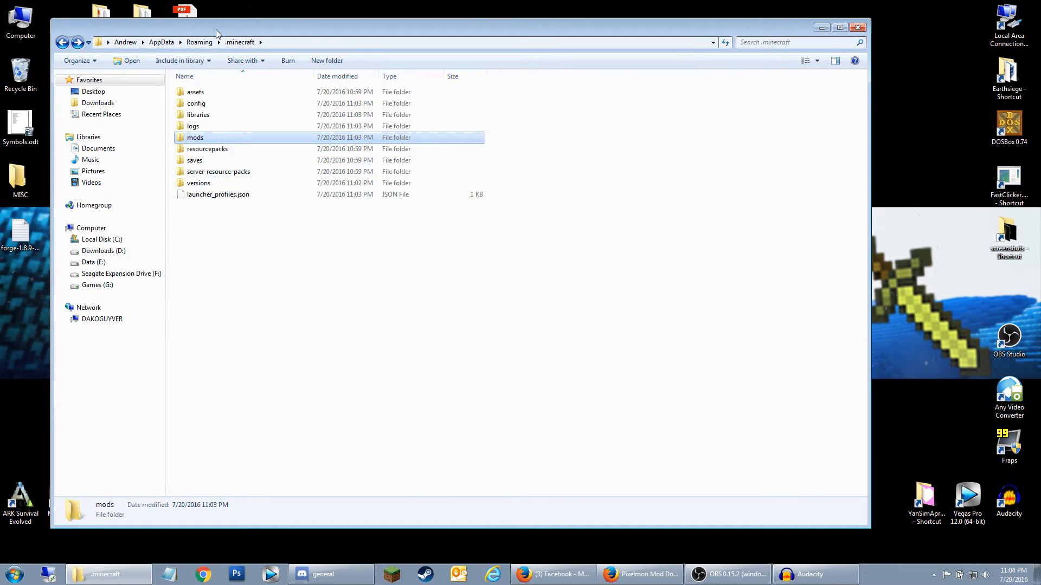
pyautogui.press('ctrl+a')
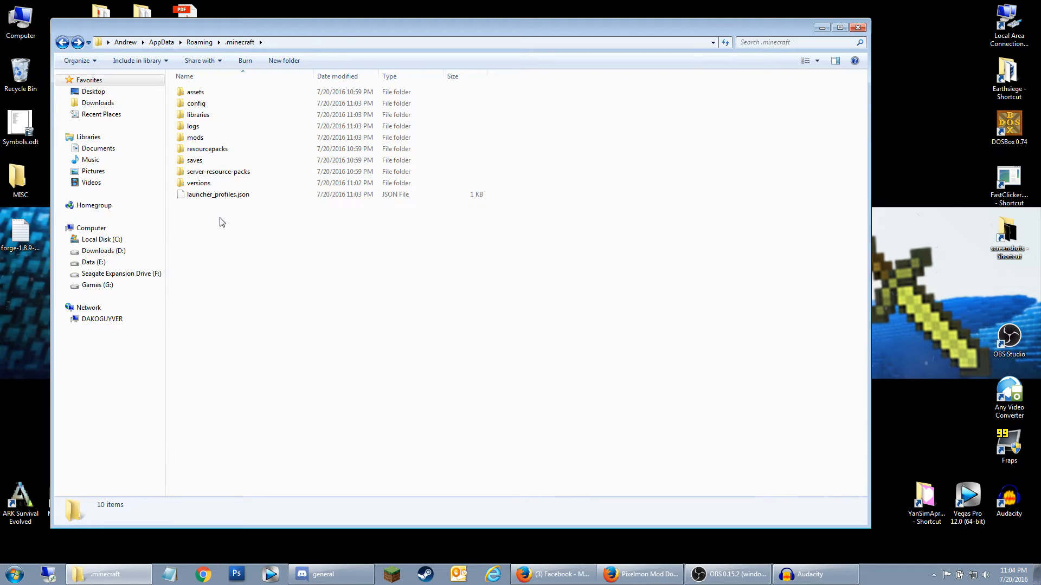
pyautogui.moveTo(265, 252)
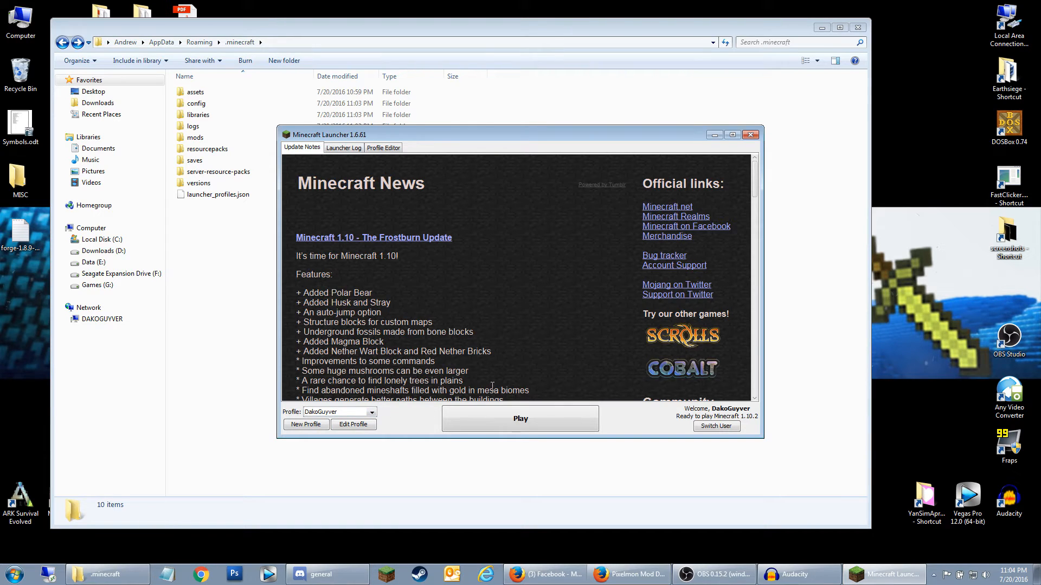
# Step: Pick forge (1.8.9-forge1.8.9-11.15.1.1722) from the launcher's Profile dropdown
pyautogui.click(372, 412)
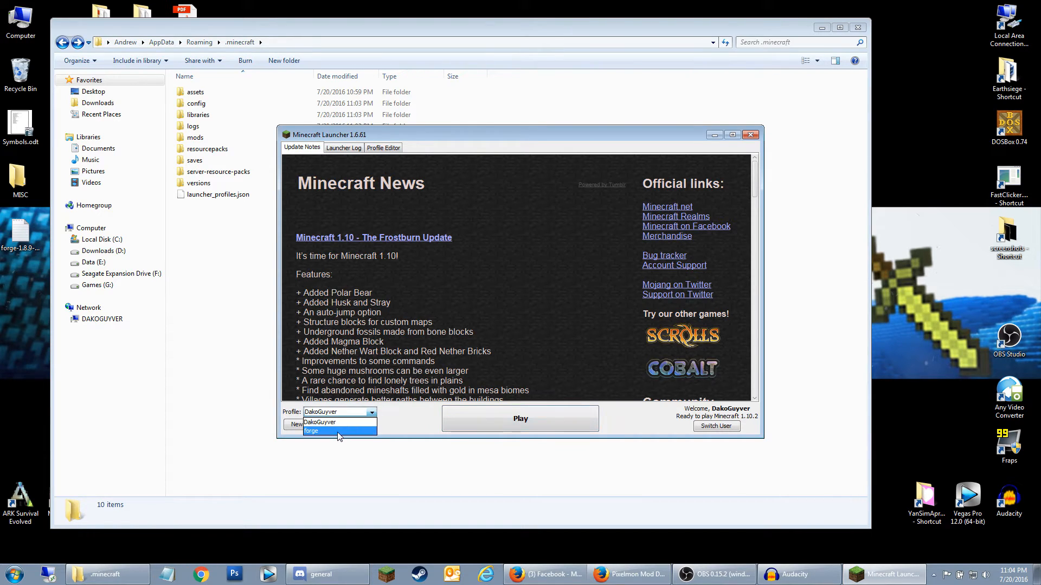
pyautogui.click(311, 431)
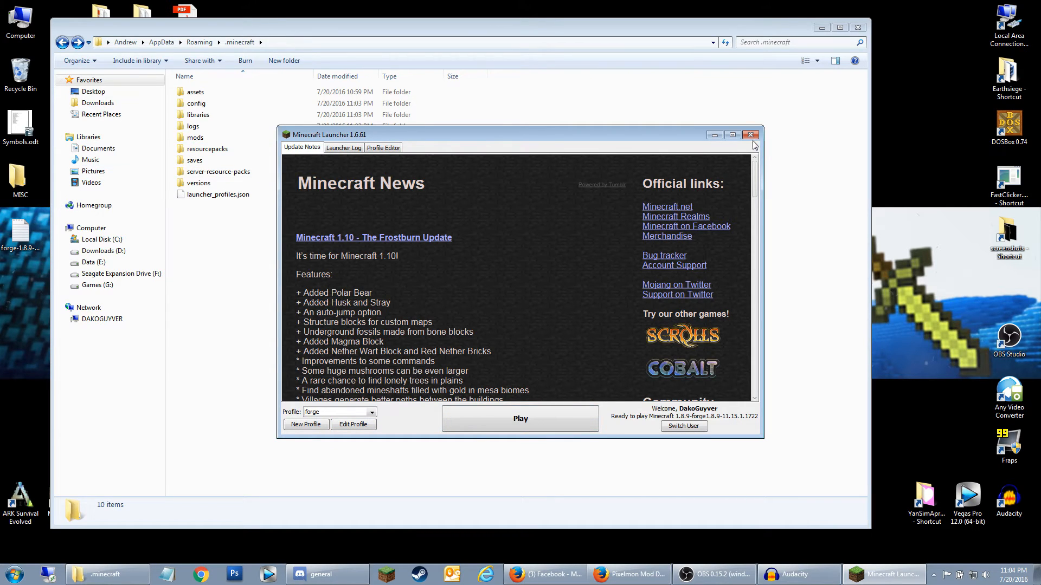
pyautogui.moveTo(750, 138)
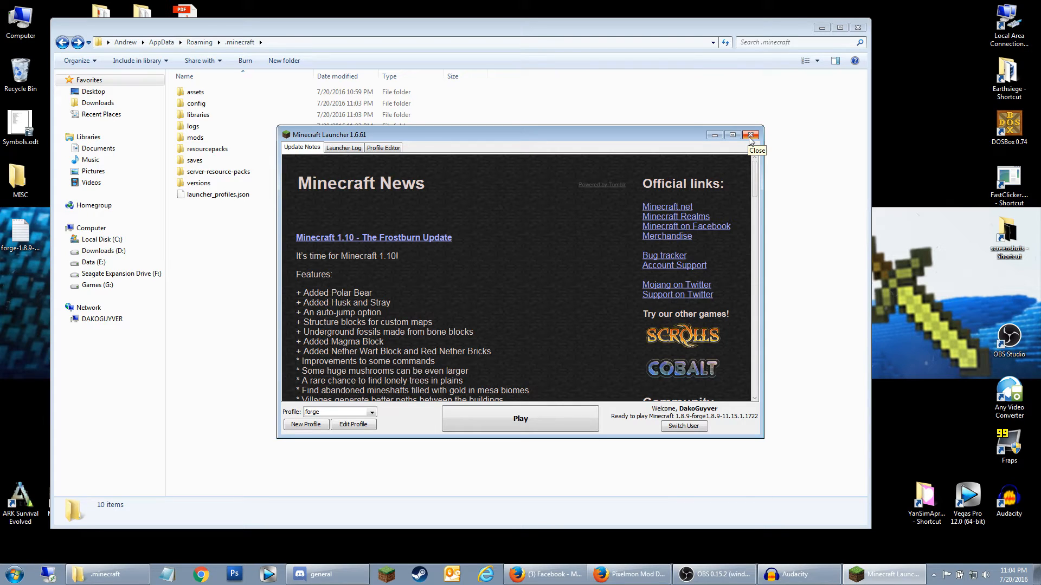
# Step: Close the launcher, move Pixelmon-1.8.9-4.2.7-universal.jar into .minecraft\mods, and close Explorer
pyautogui.click(750, 134)
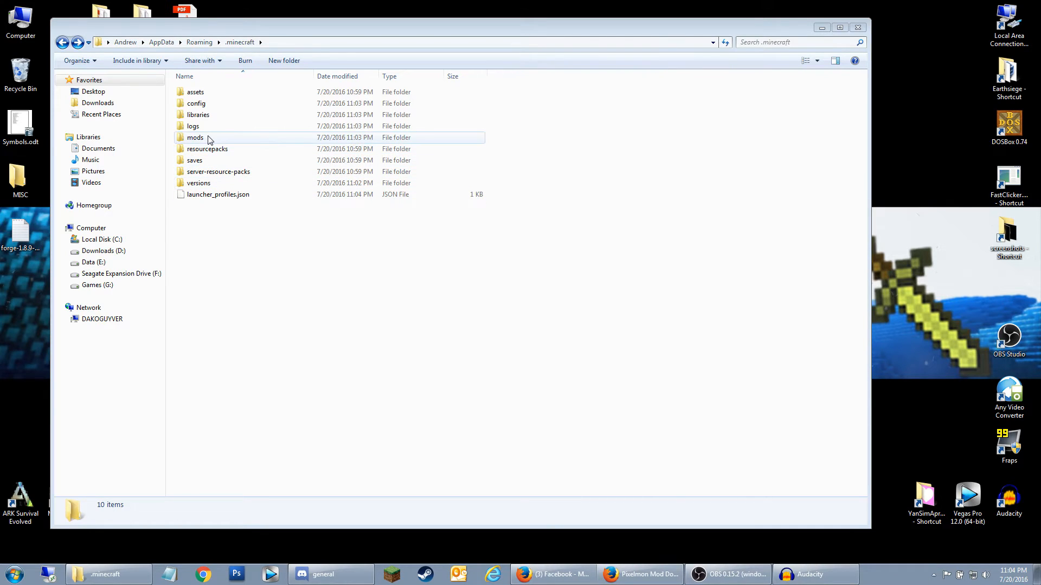
pyautogui.doubleClick(195, 137)
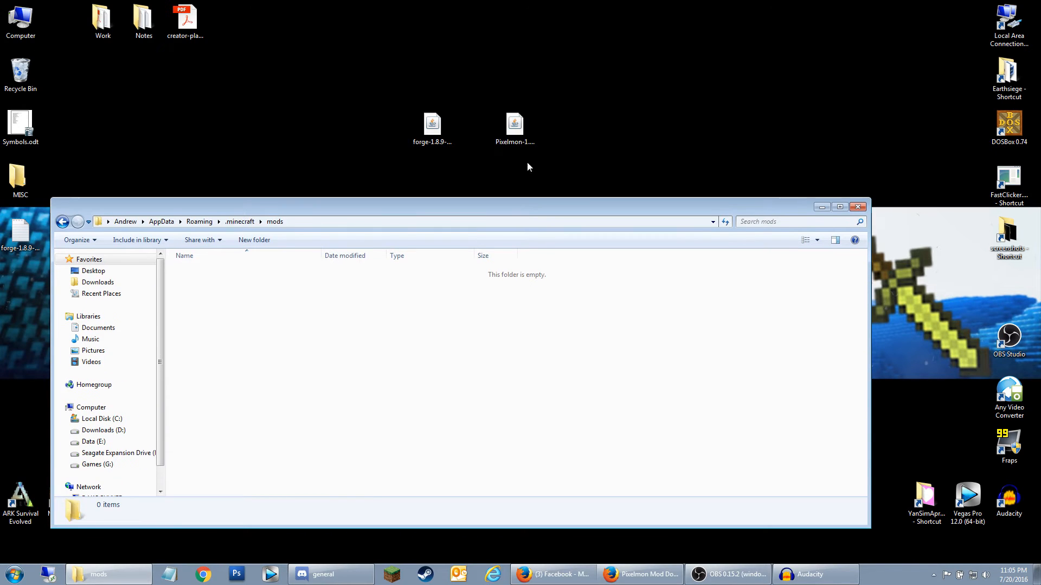
pyautogui.click(515, 125)
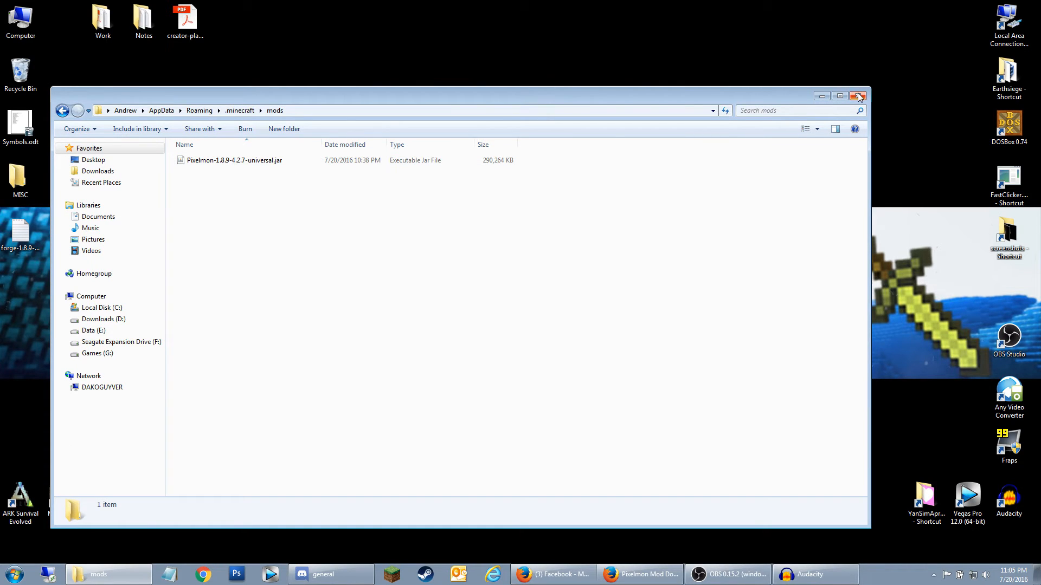
pyautogui.click(858, 96)
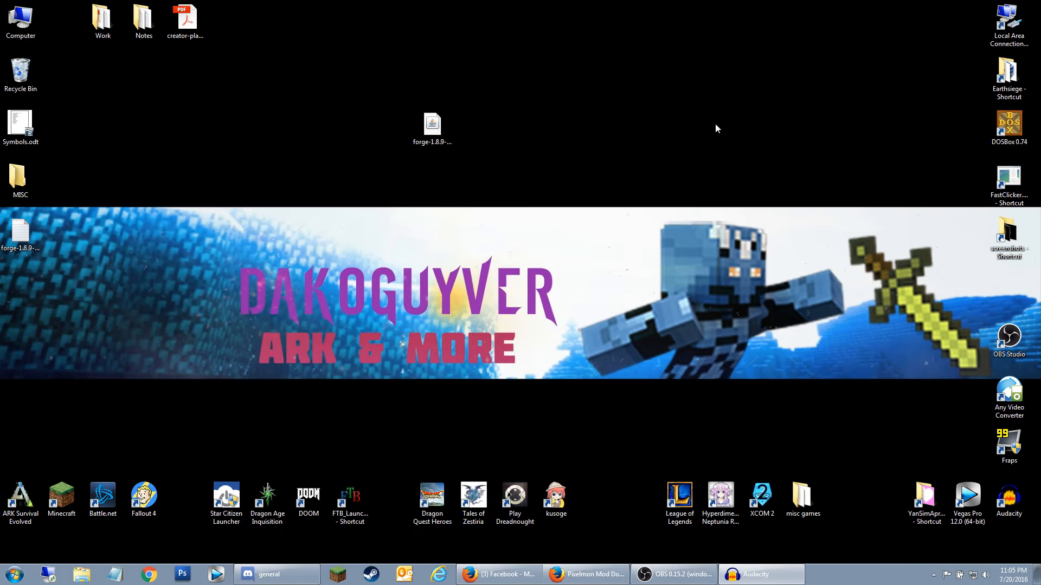
pyautogui.moveTo(511, 457)
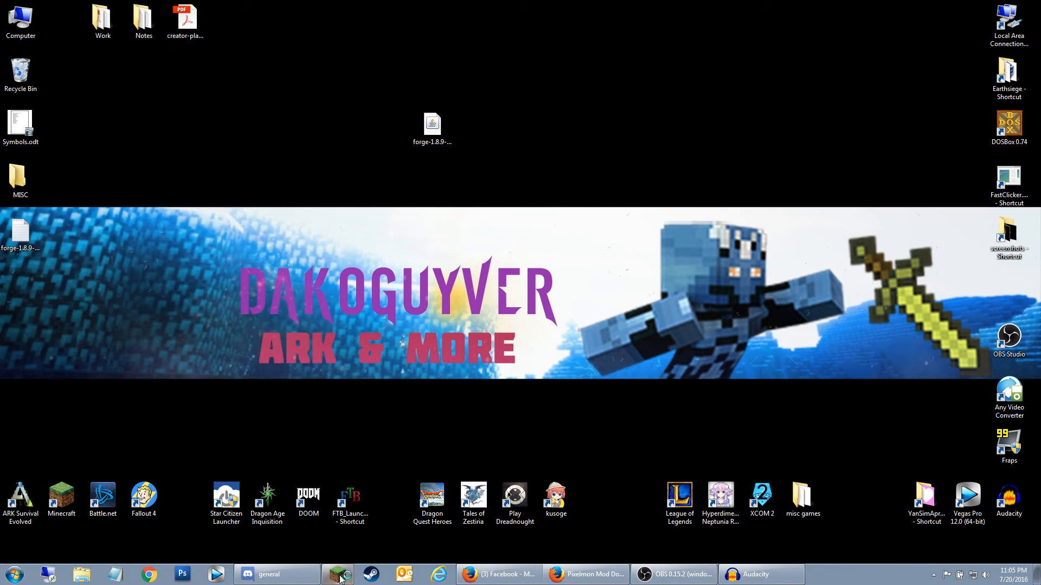
# Step: Reopen the launcher from the taskbar and open the forge profile's Profile Editor
pyautogui.click(337, 575)
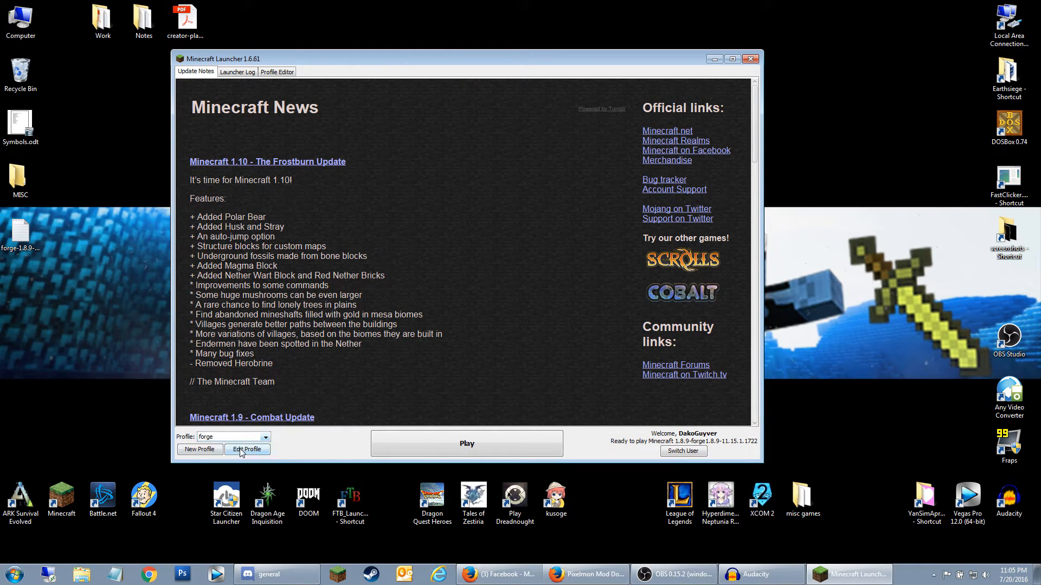
pyautogui.click(247, 450)
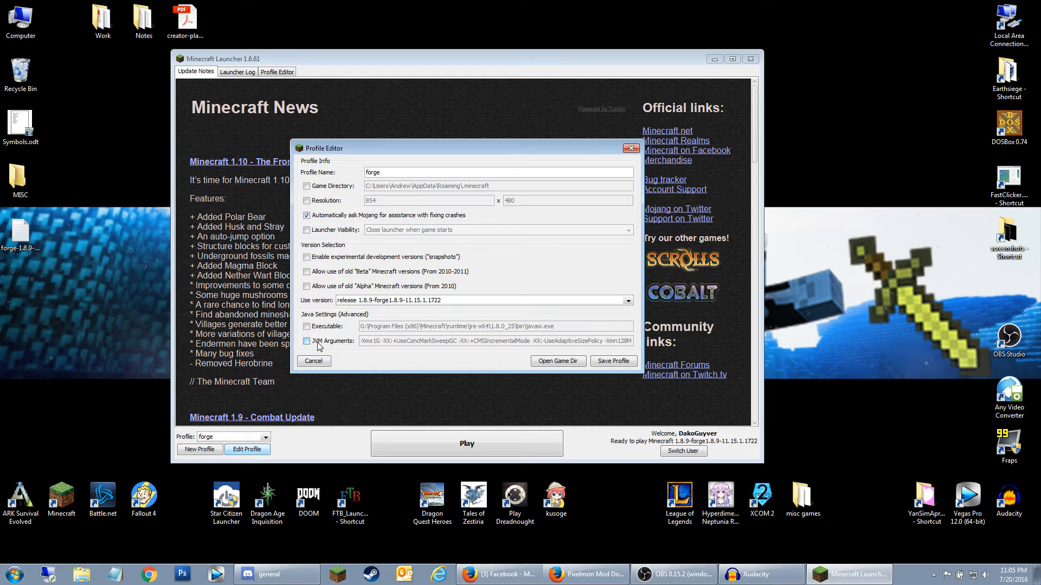
# Step: Enable JVM Arguments for forge and select the -Xmx1G value to change to 8G
pyautogui.click(307, 341)
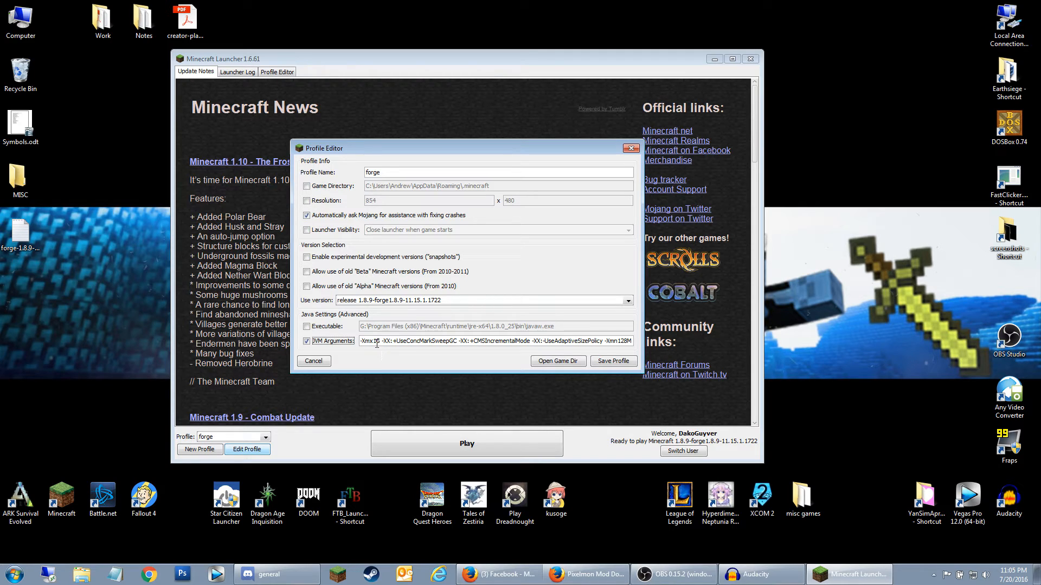
pyautogui.doubleClick(370, 341)
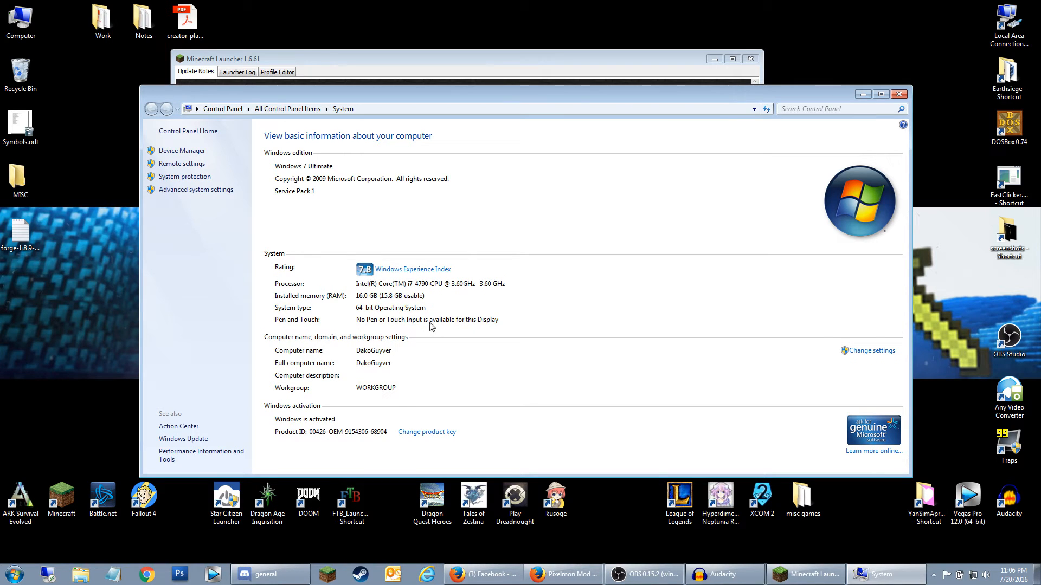
pyautogui.moveTo(691, 181)
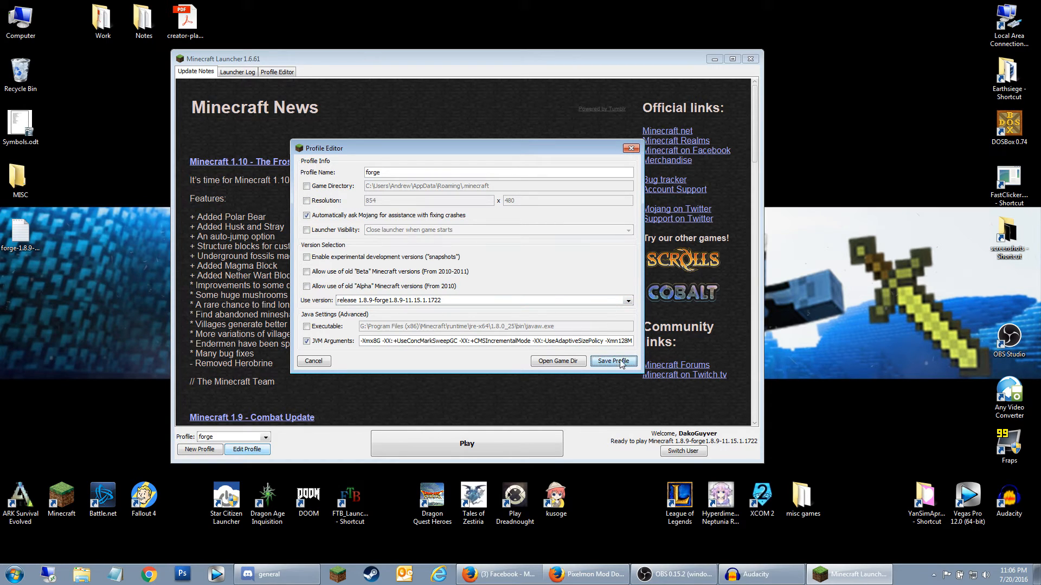
# Step: Save the 8G forge profile and launch Minecraft 1.8.9 with Forge to load Pixelmon
pyautogui.click(613, 361)
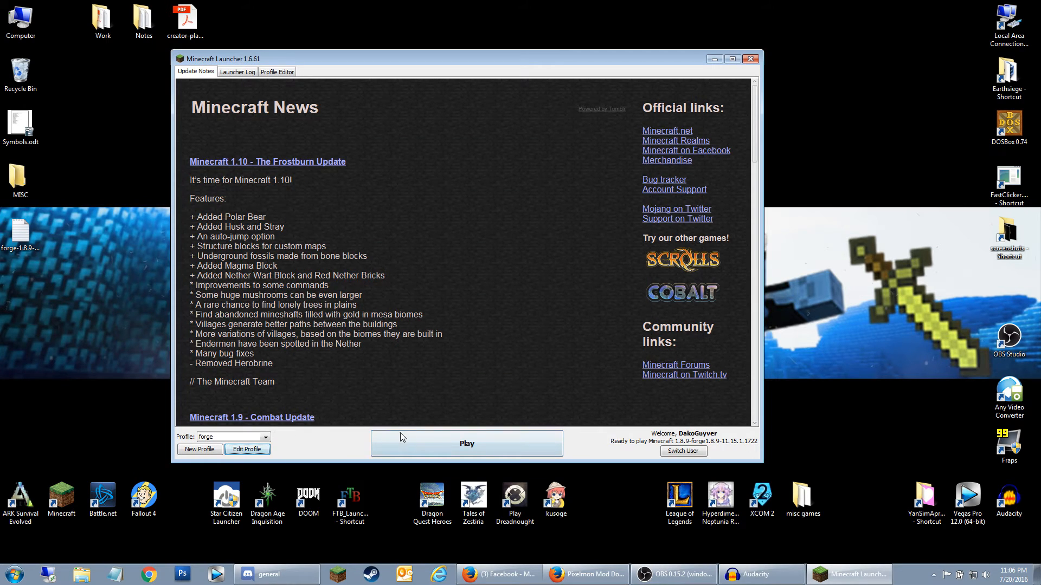
pyautogui.click(467, 443)
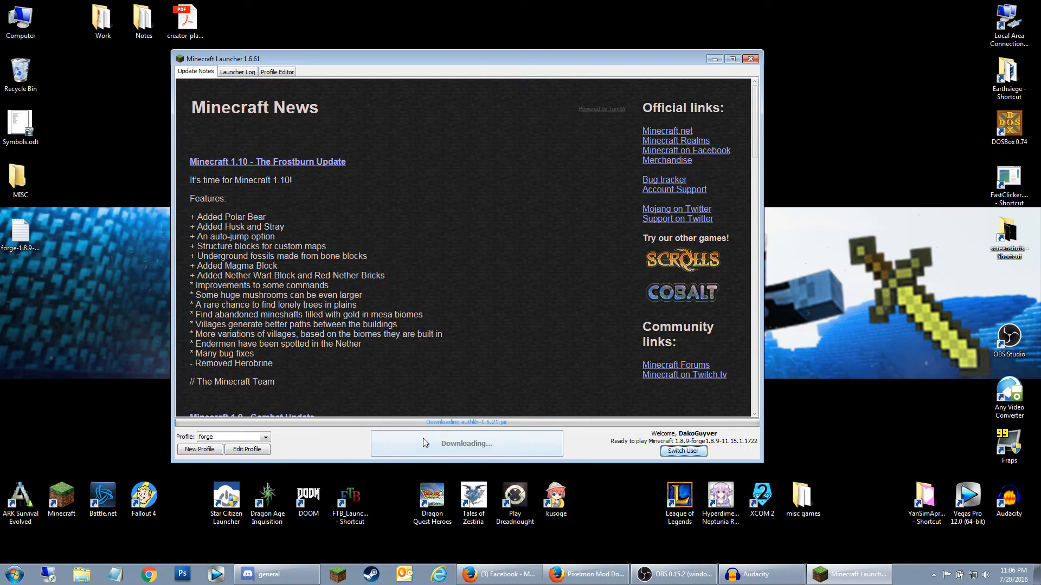
pyautogui.click(750, 59)
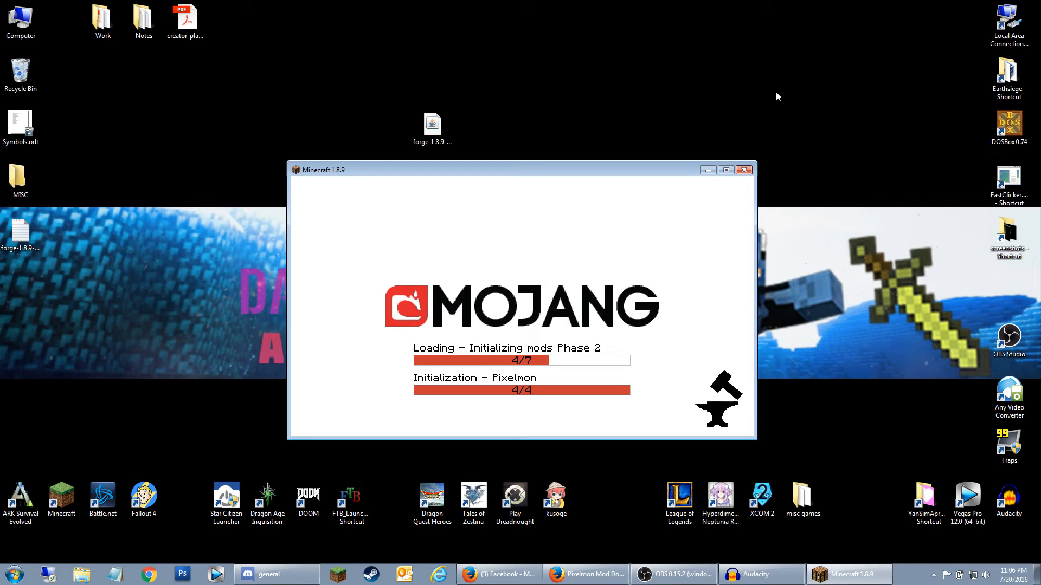
pyautogui.moveTo(357, 165)
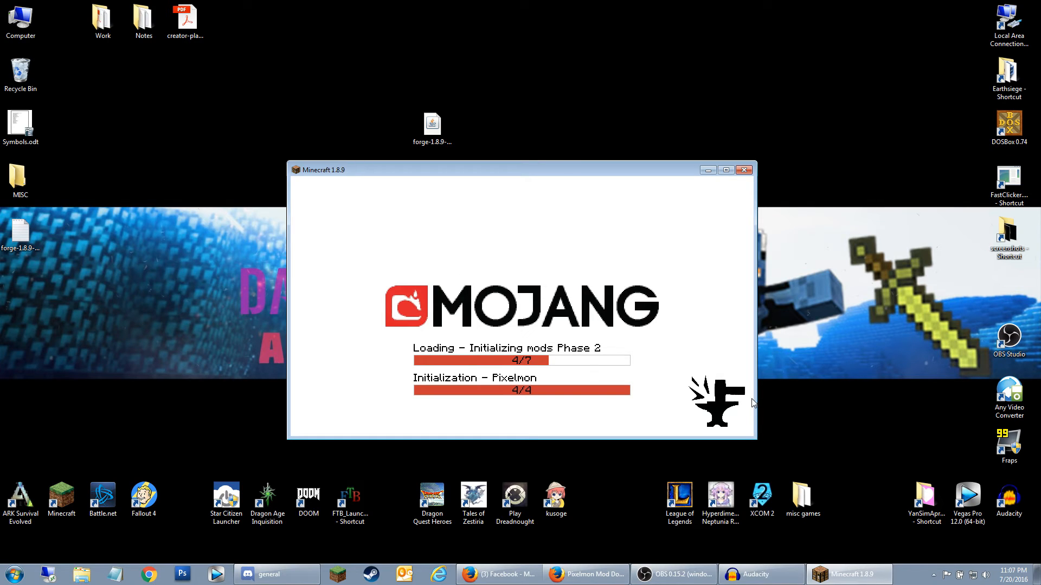
pyautogui.moveTo(823, 393)
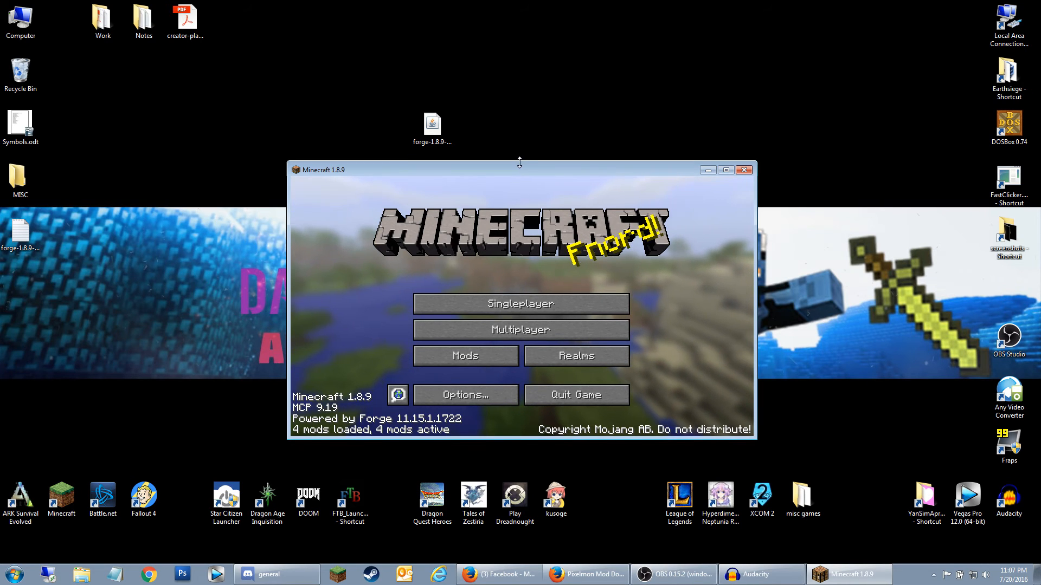
# Step: Visit the Multiplayer server list, return to the Forge title screen, and quit Minecraft
pyautogui.moveTo(519, 162); pyautogui.dragTo(519, 49)
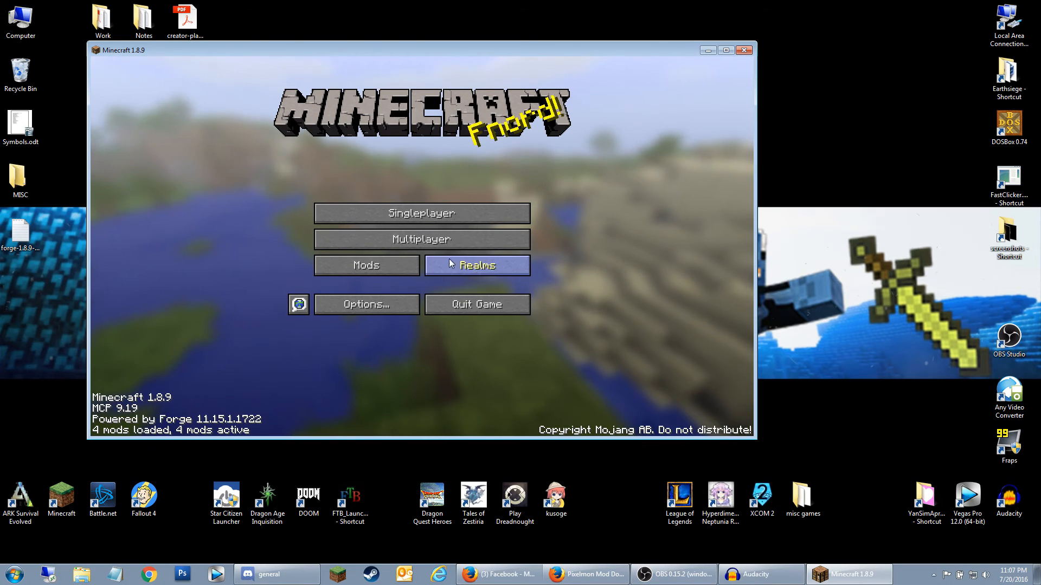
pyautogui.moveTo(423, 244)
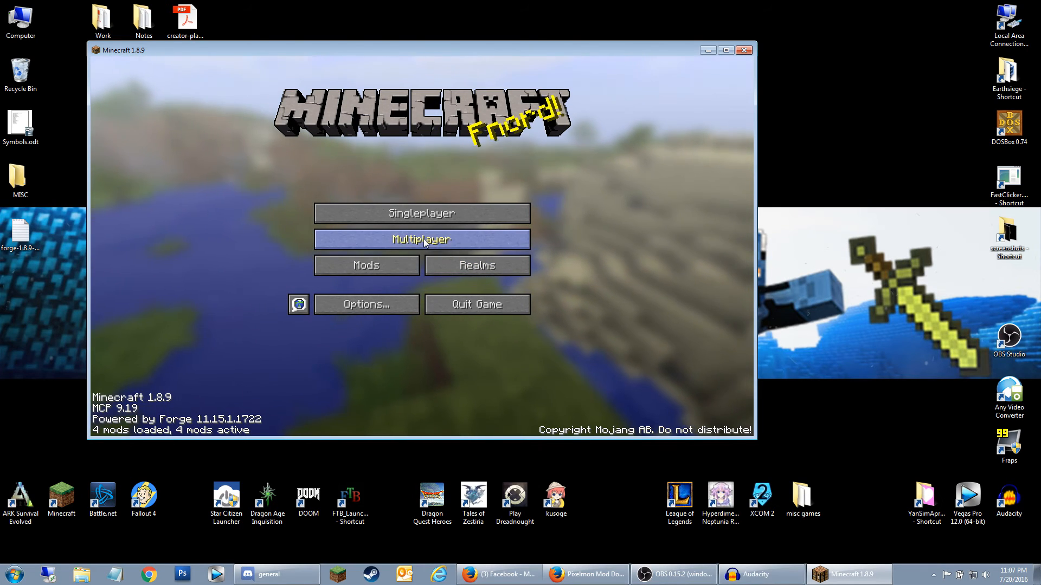
pyautogui.click(422, 239)
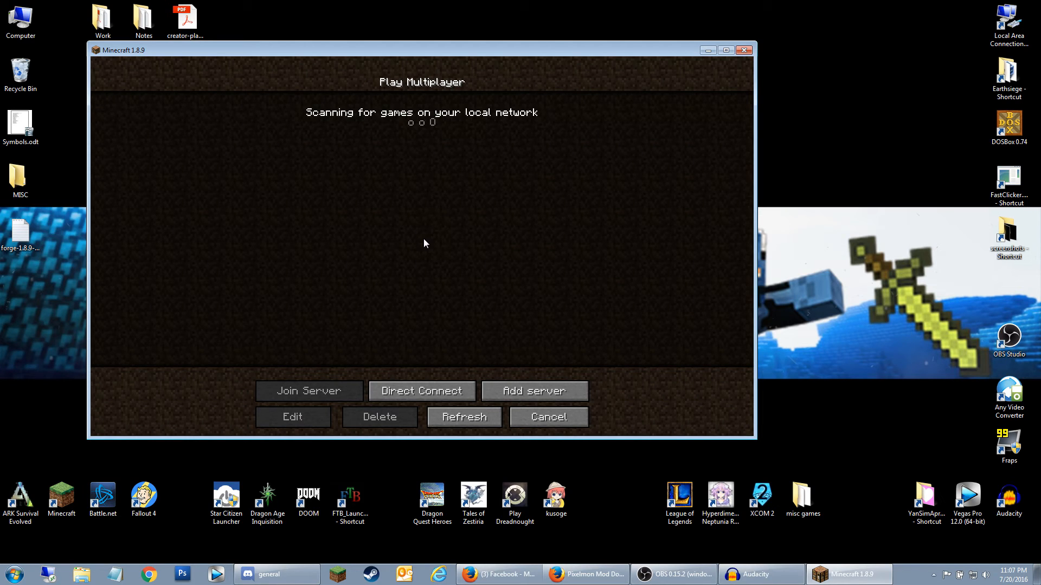
pyautogui.moveTo(460, 172)
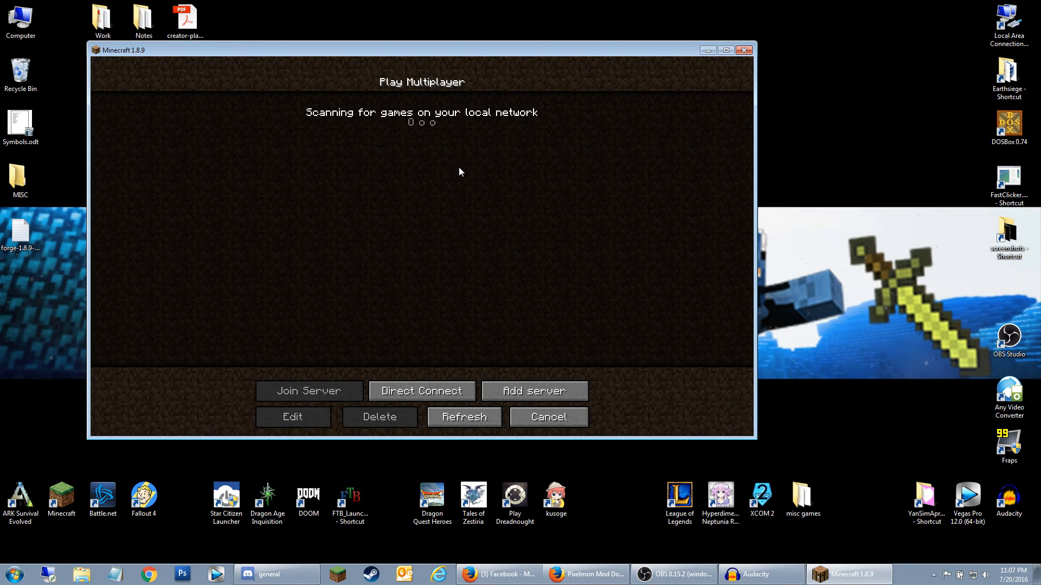
pyautogui.moveTo(364, 163)
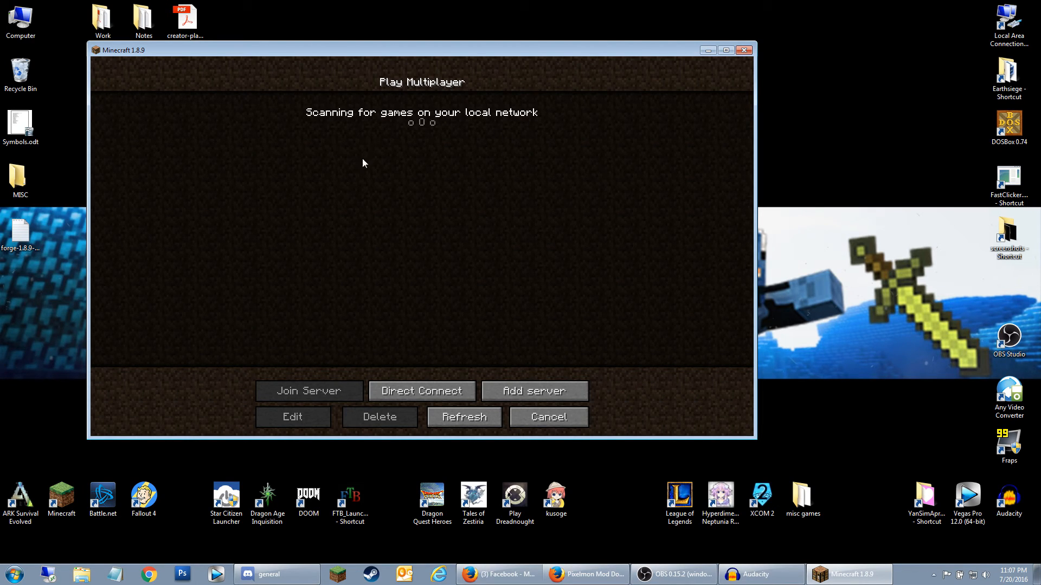
pyautogui.moveTo(379, 130)
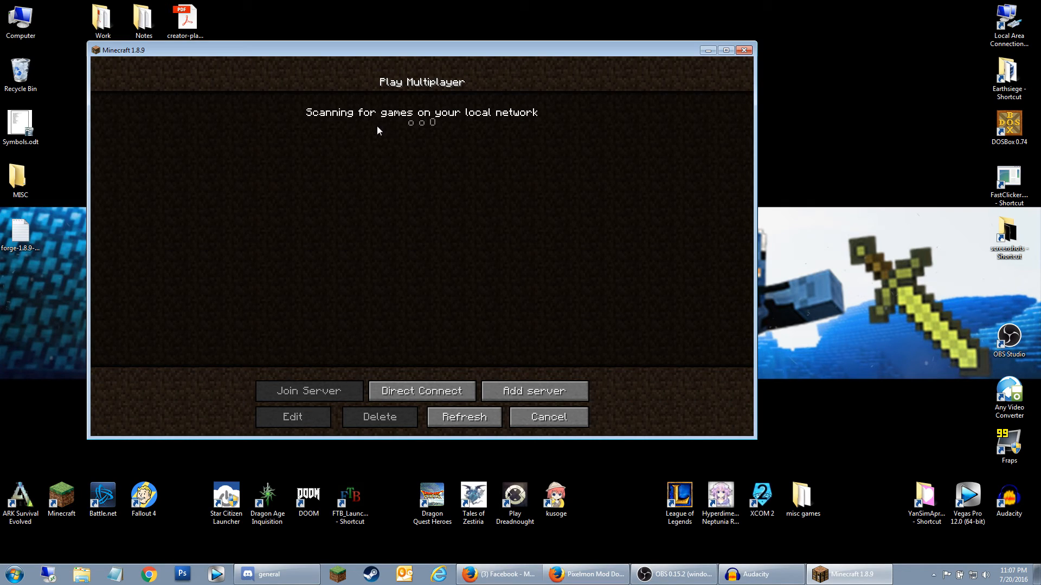
pyautogui.moveTo(529, 97)
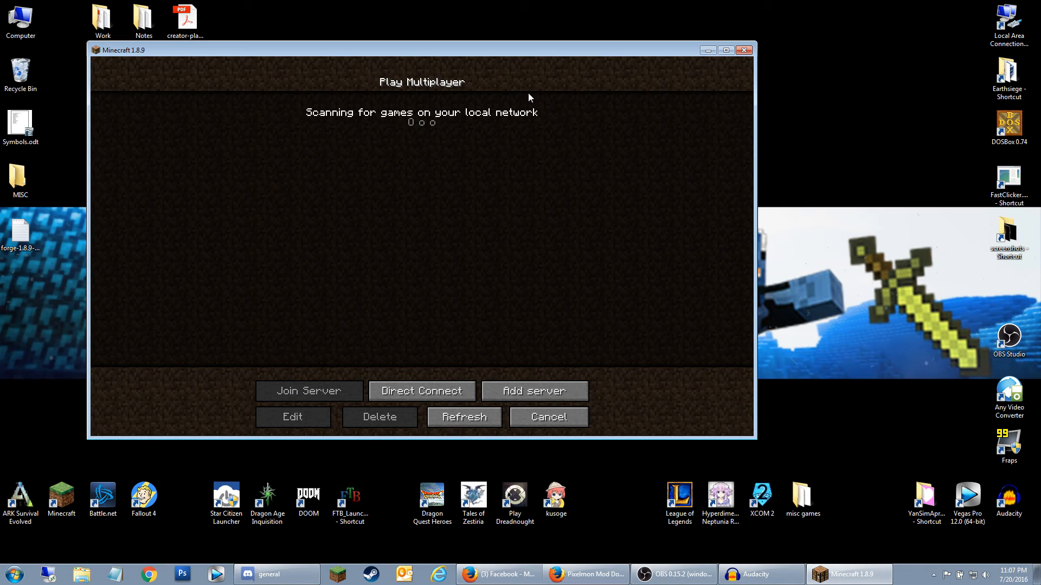
pyautogui.moveTo(418, 125)
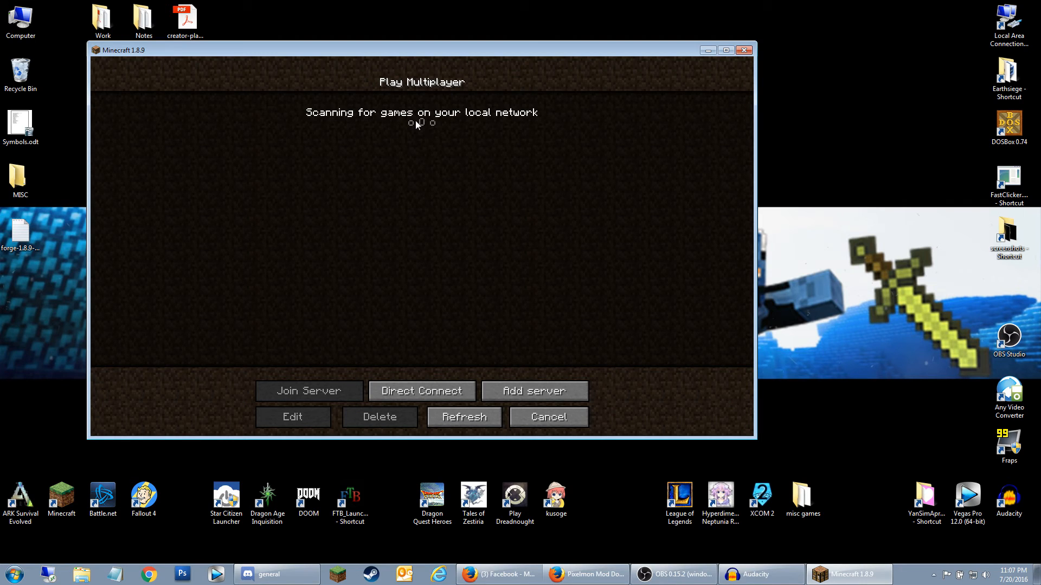
pyautogui.click(549, 417)
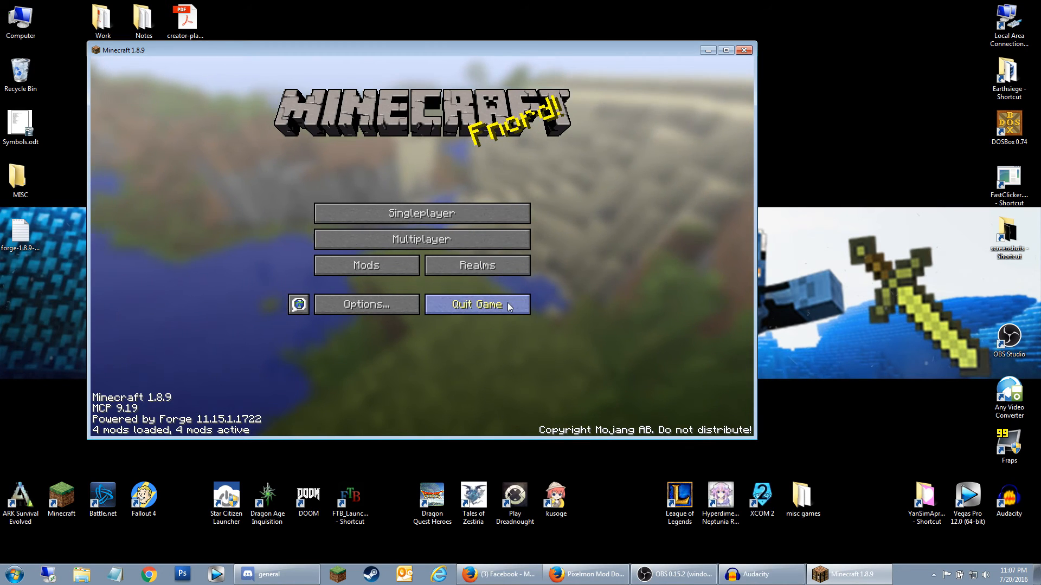
pyautogui.click(477, 304)
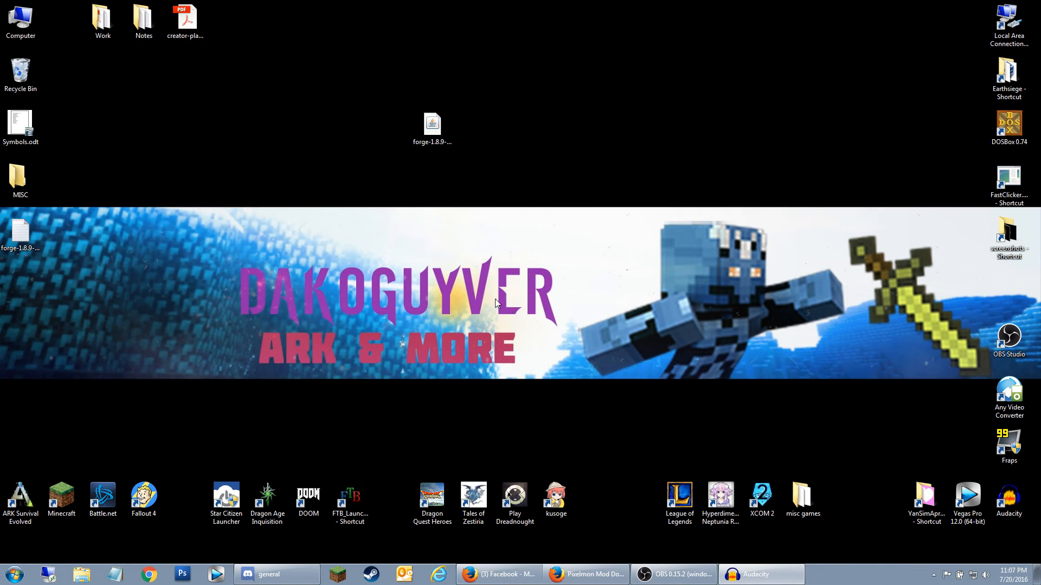
pyautogui.moveTo(218, 387)
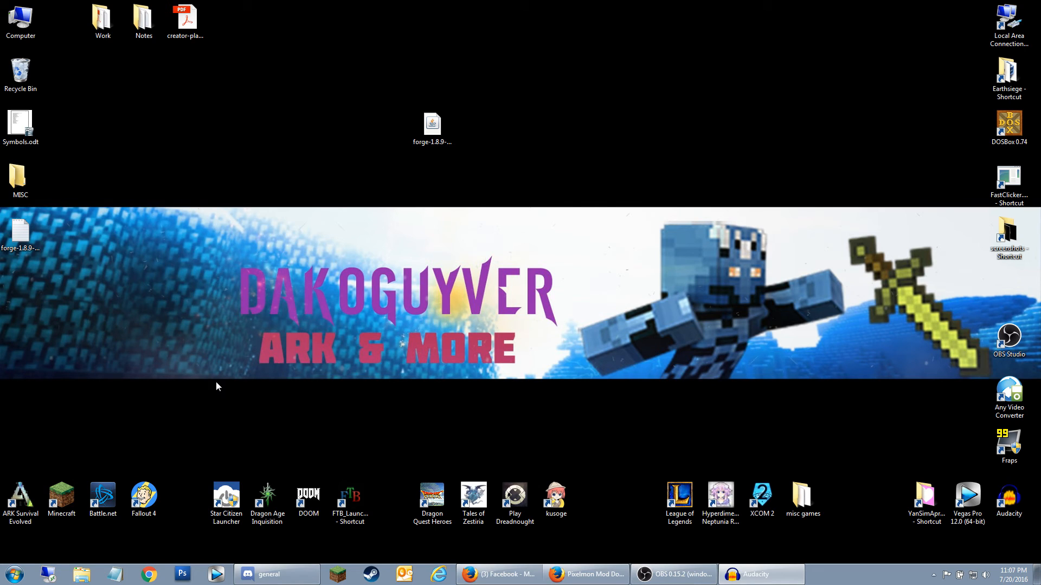
# Step: Open .minecraft from %appdata%, confirm Pixelmon-1.8.9-4.2.7-universal.jar is in mods, and close Explorer
pyautogui.click(10, 575)
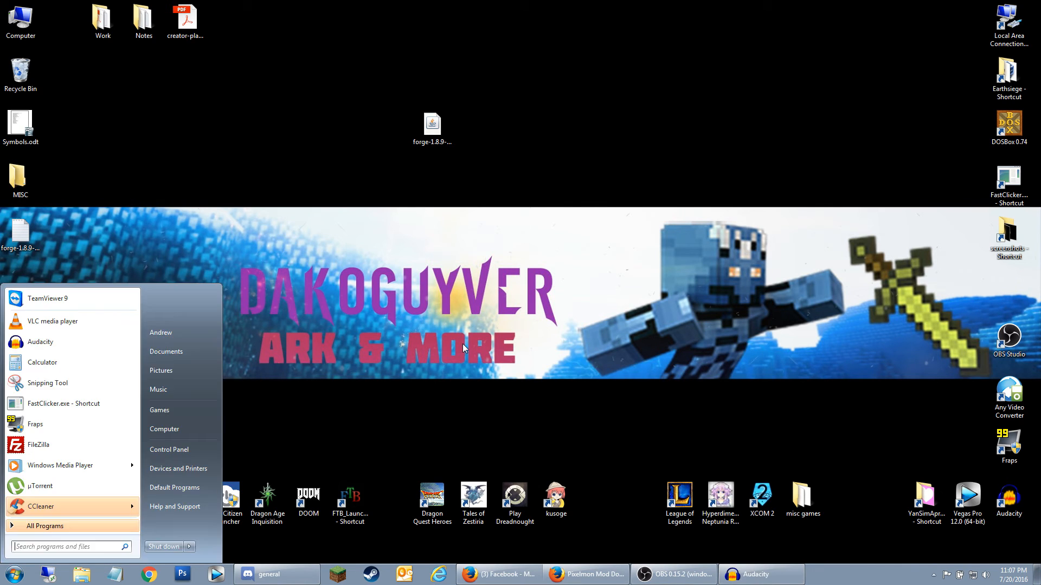
pyautogui.click(589, 574)
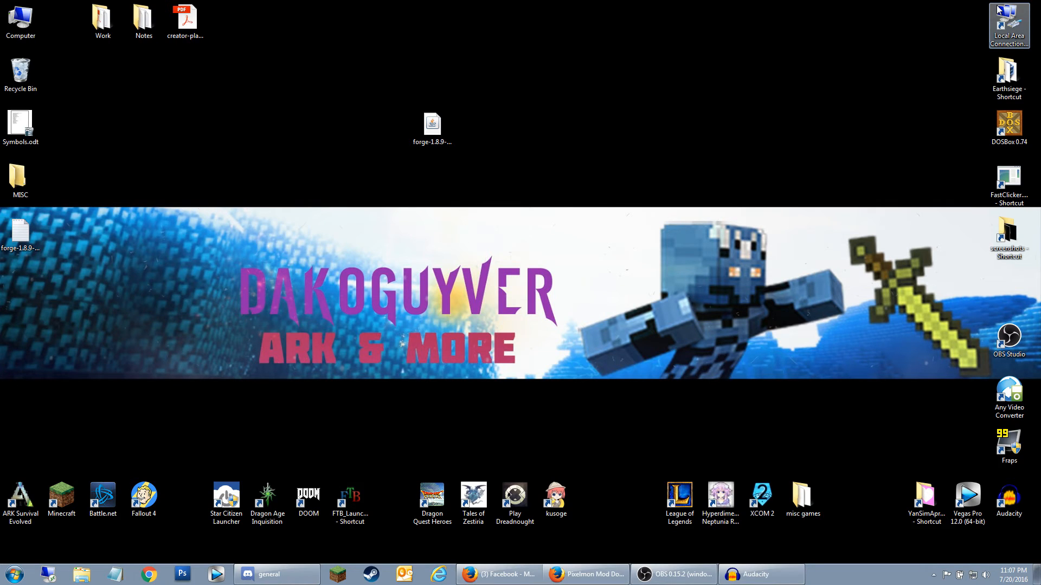
pyautogui.moveTo(832, 78)
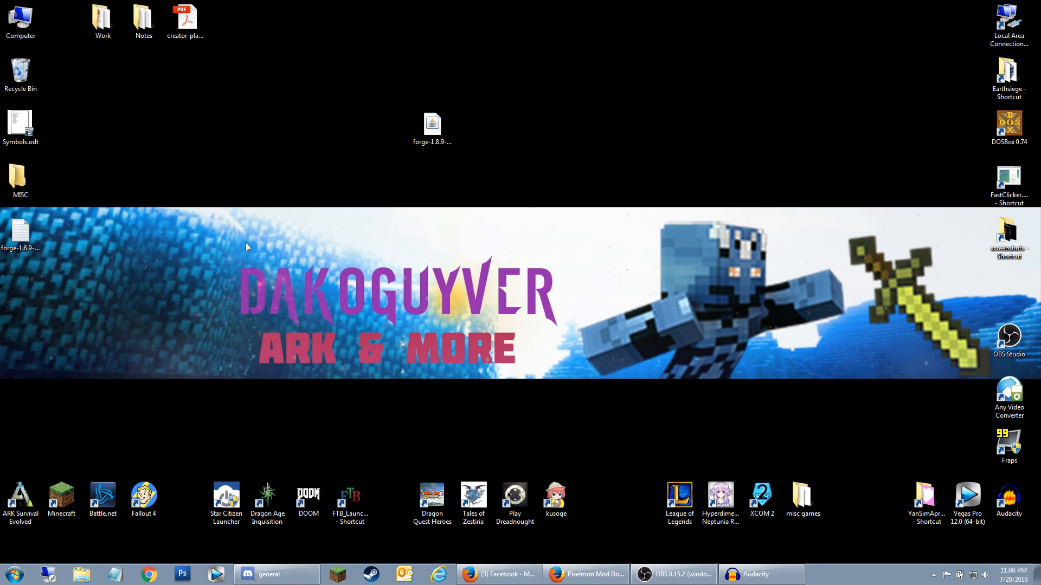
pyautogui.moveTo(72, 561)
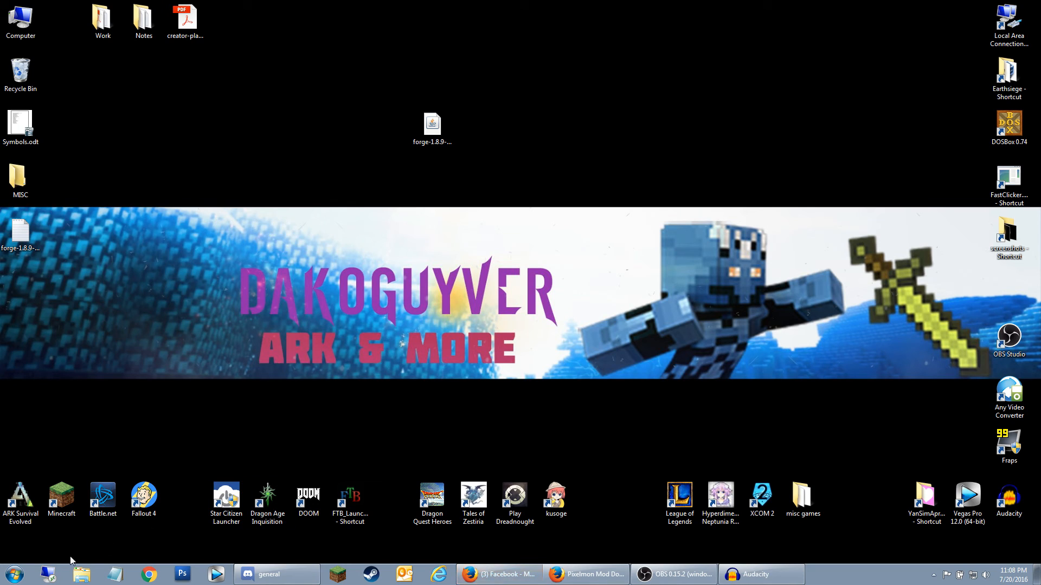
pyautogui.moveTo(197, 390)
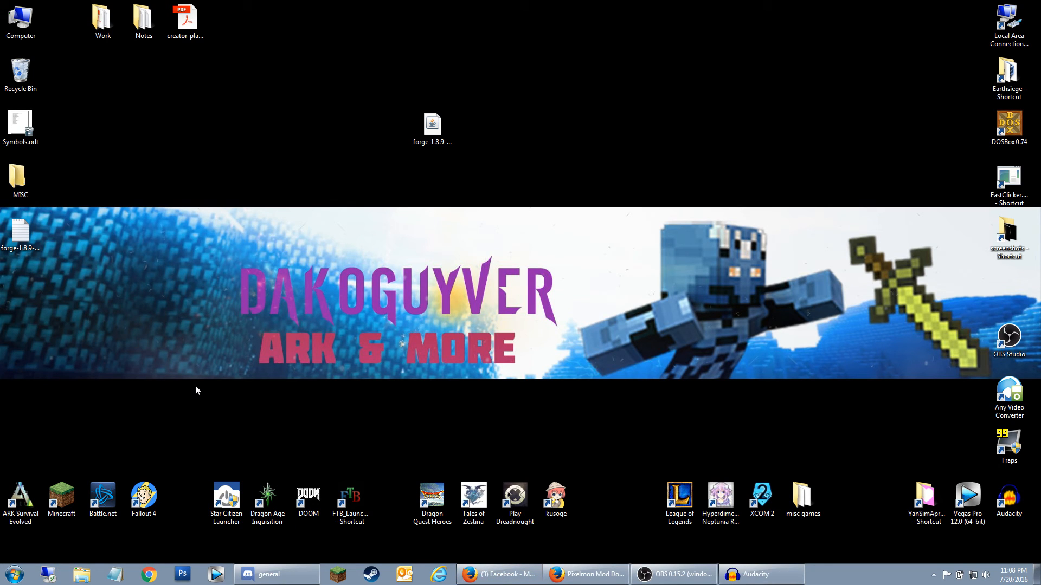
pyautogui.press('Win+R')
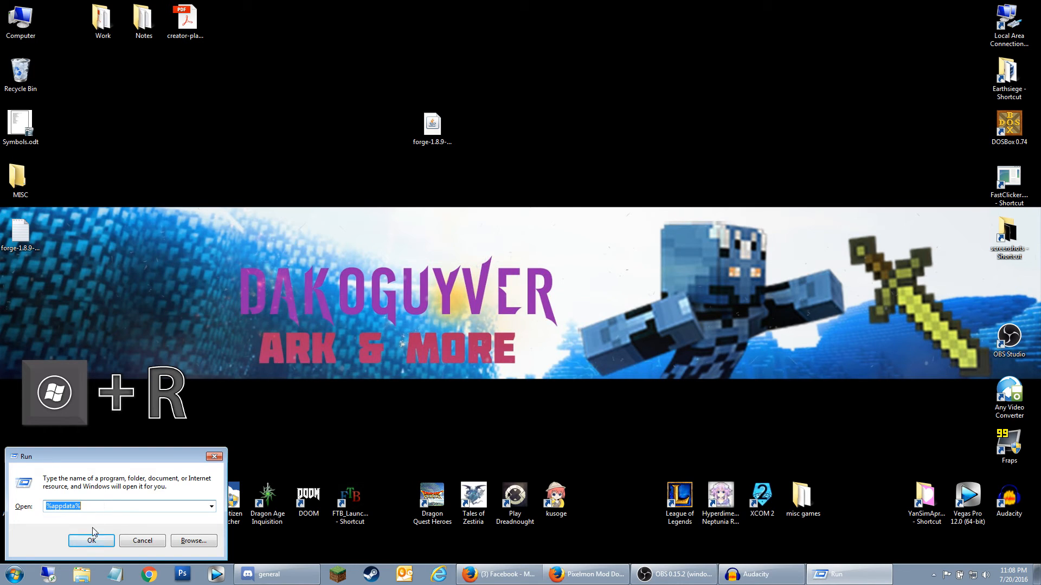
pyautogui.click(91, 541)
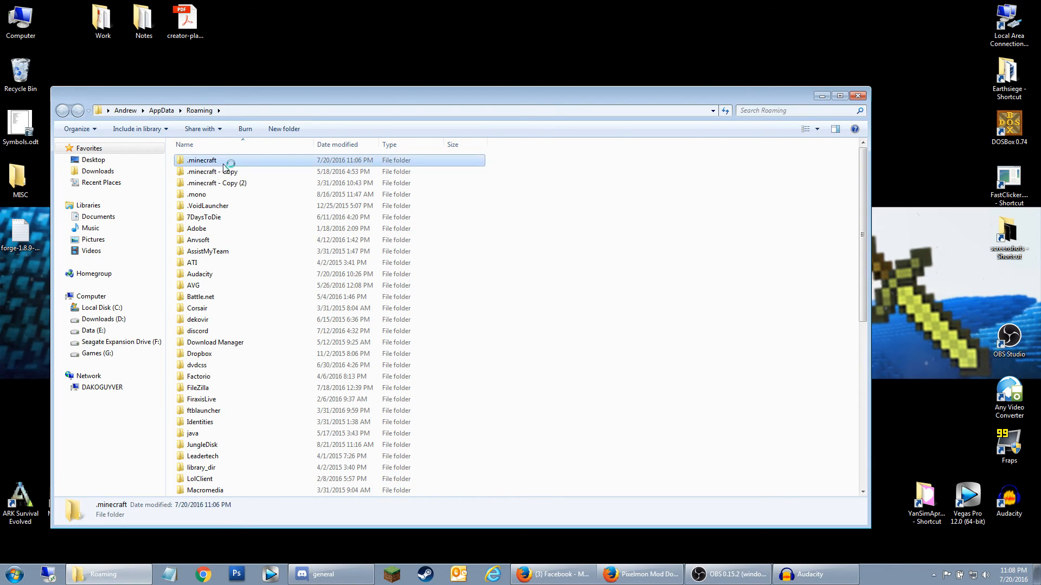
pyautogui.doubleClick(203, 160)
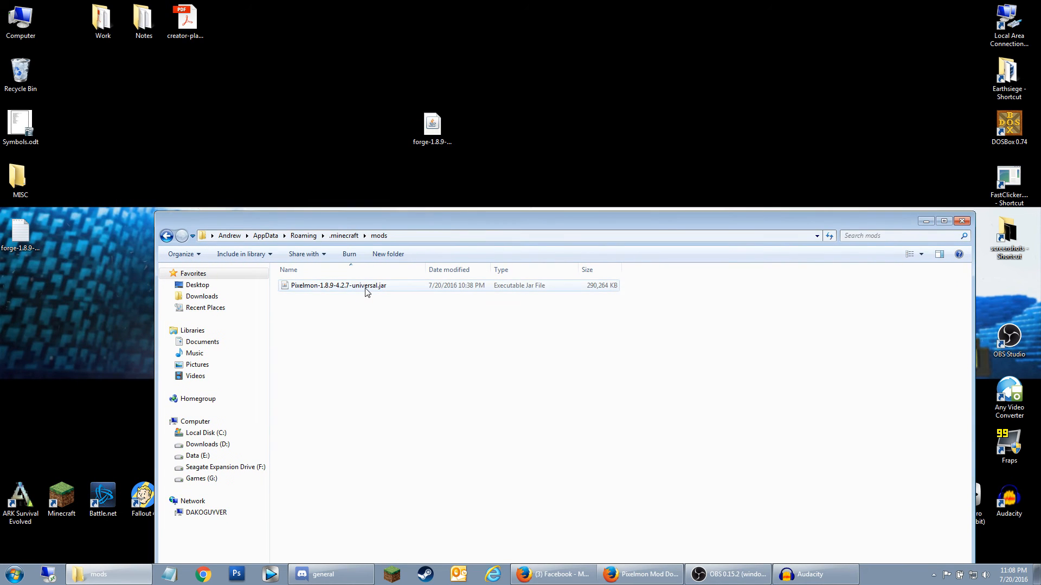
pyautogui.click(338, 285)
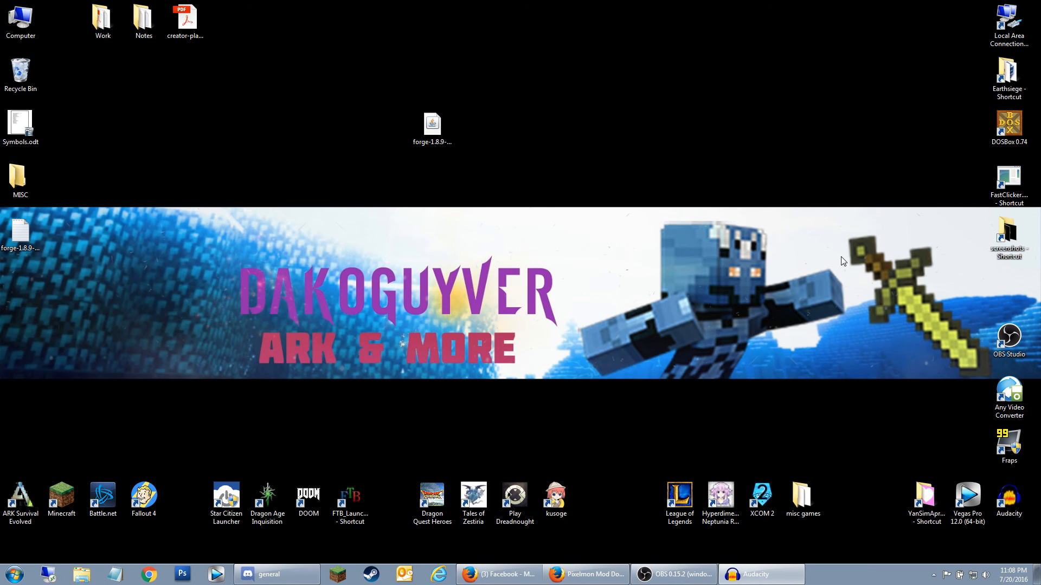
# Step: Check the forge profile's -Xmx8G JVM argument, then close the Profile Editor and launcher
pyautogui.click(679, 495)
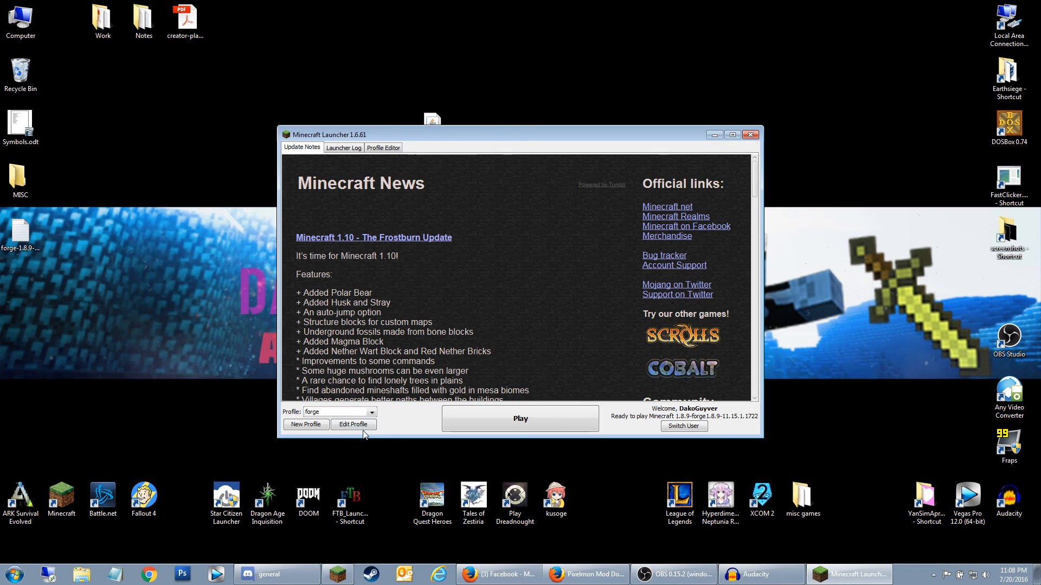
pyautogui.click(353, 424)
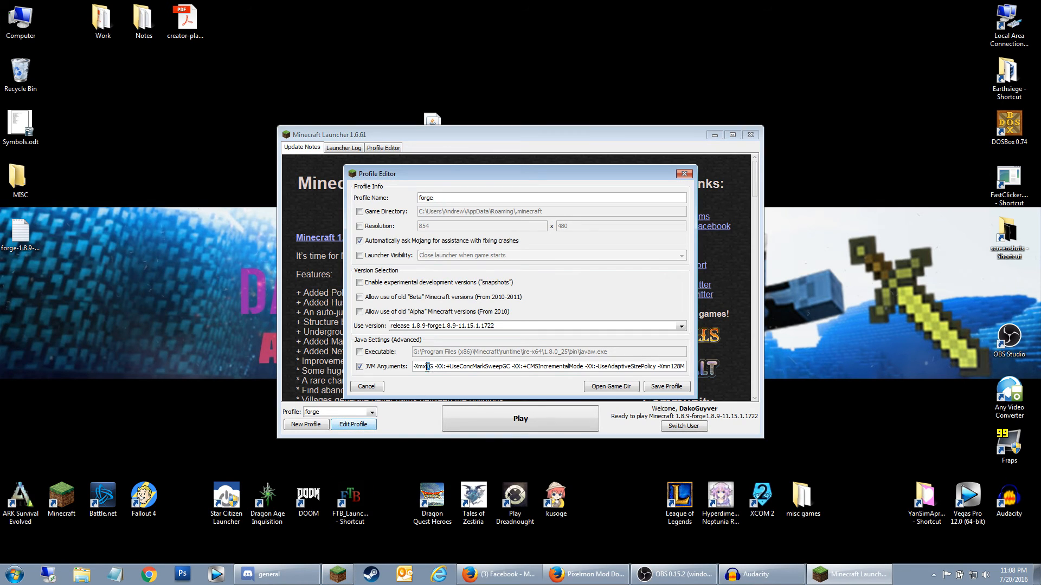
pyautogui.moveTo(421, 385)
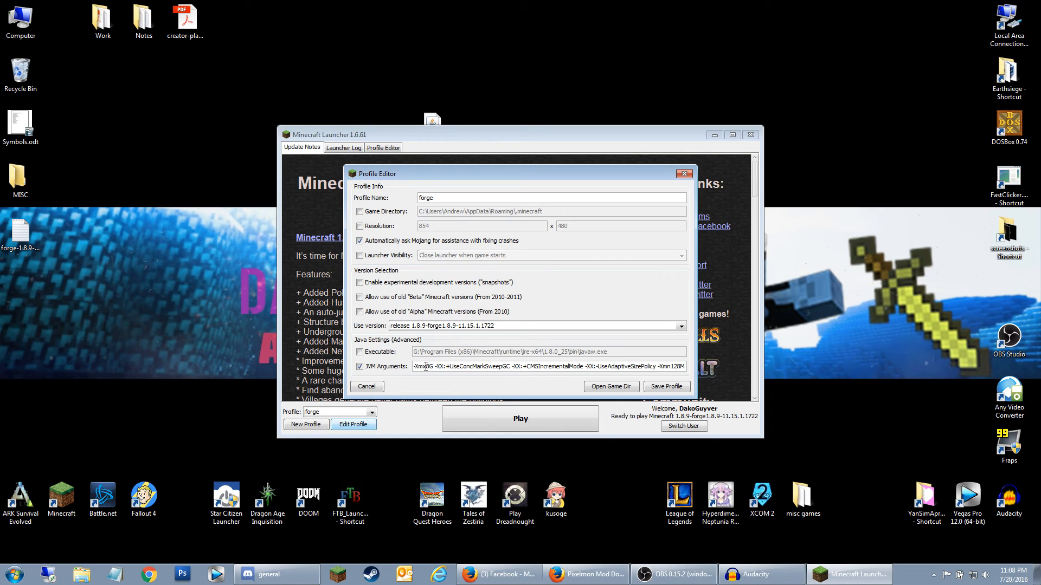
pyautogui.moveTo(529, 390)
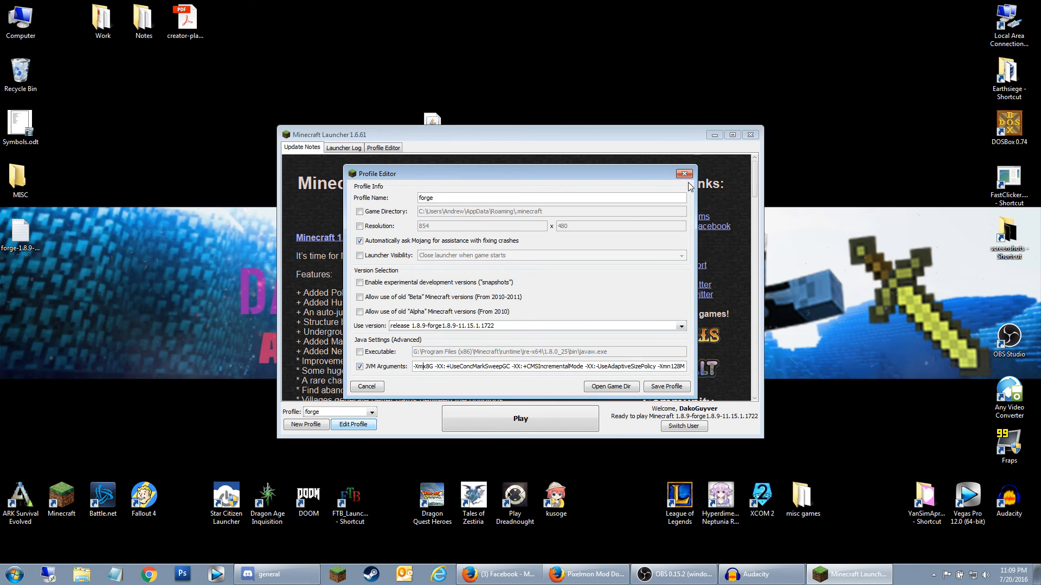
pyautogui.click(684, 174)
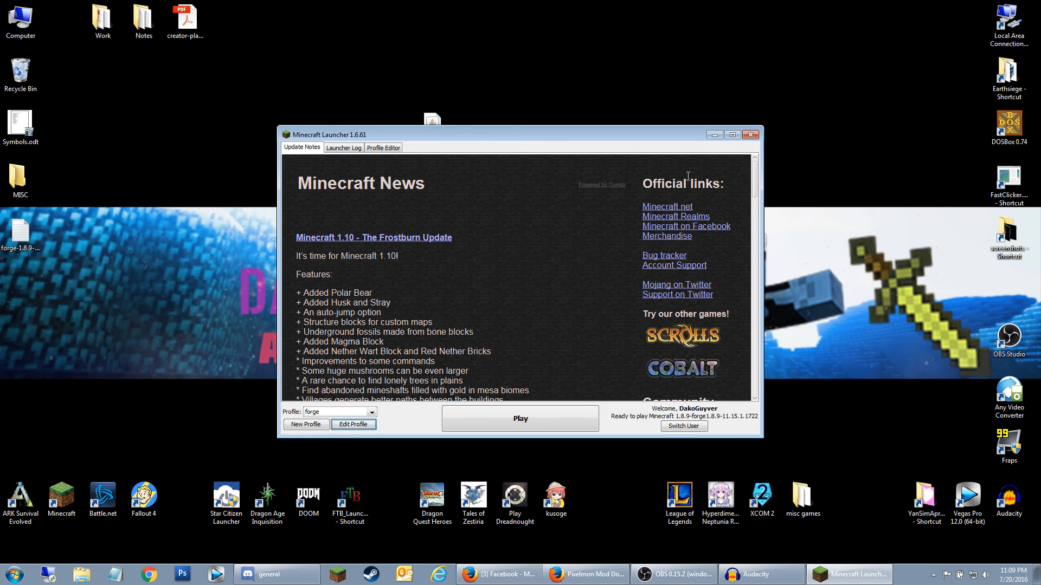
pyautogui.moveTo(752, 135)
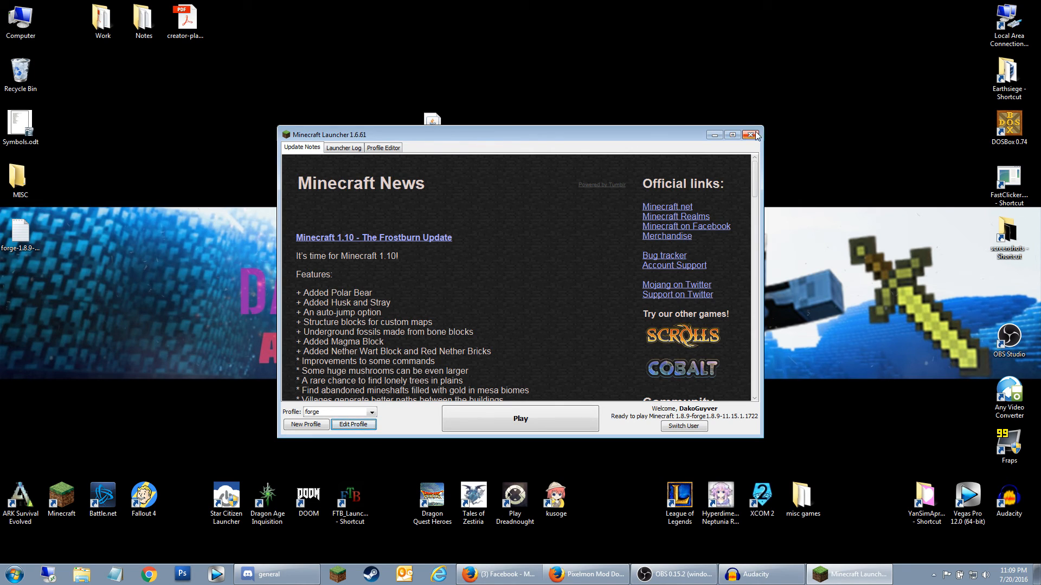
pyautogui.moveTo(751, 135)
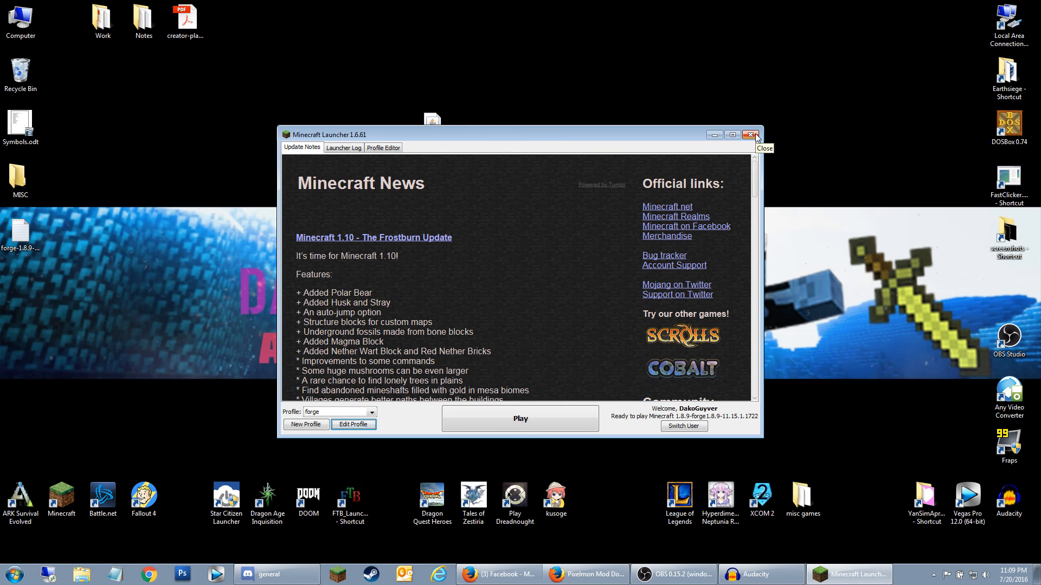
pyautogui.click(751, 135)
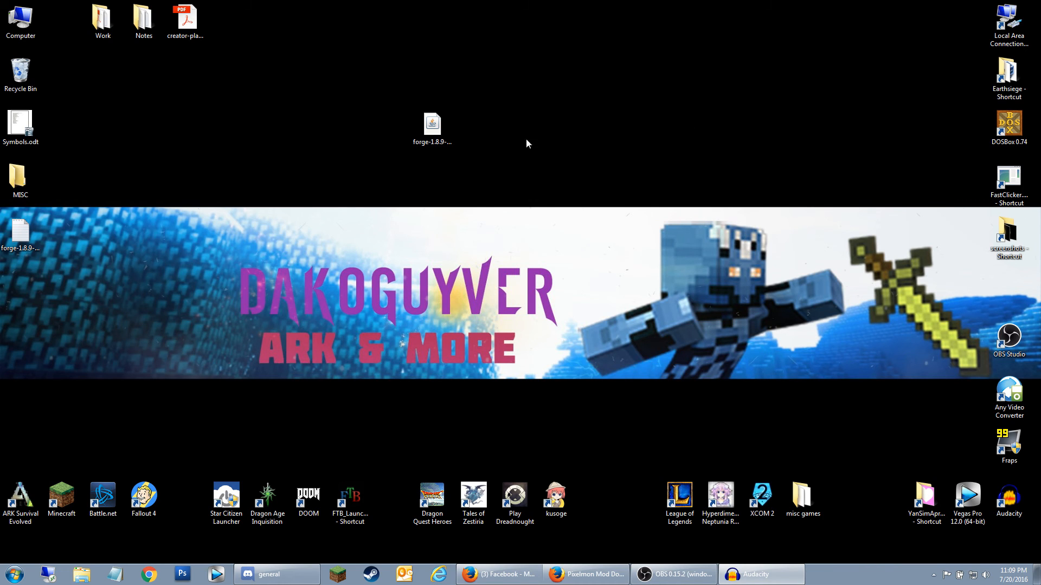
pyautogui.click(432, 124)
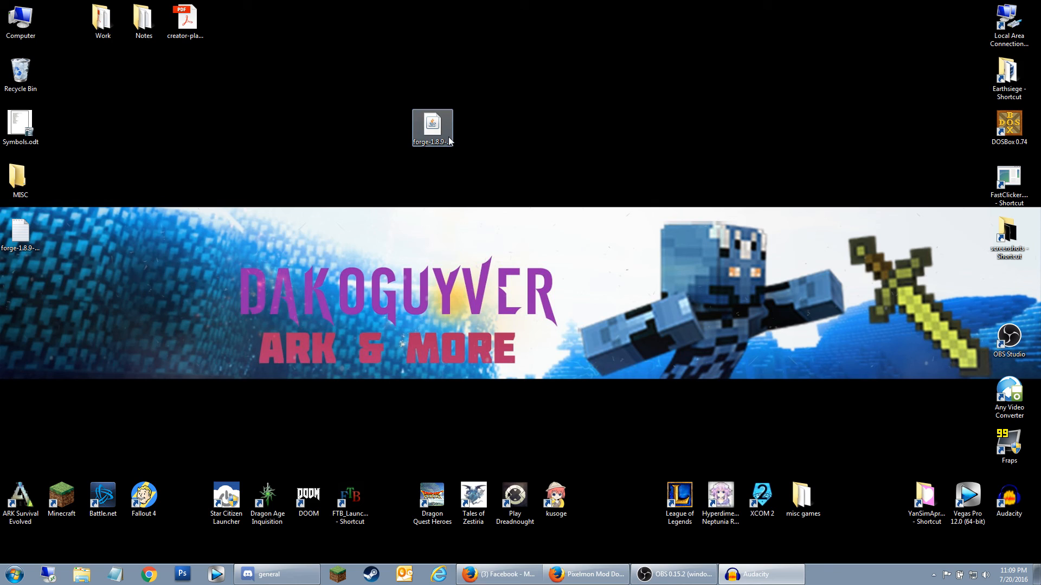